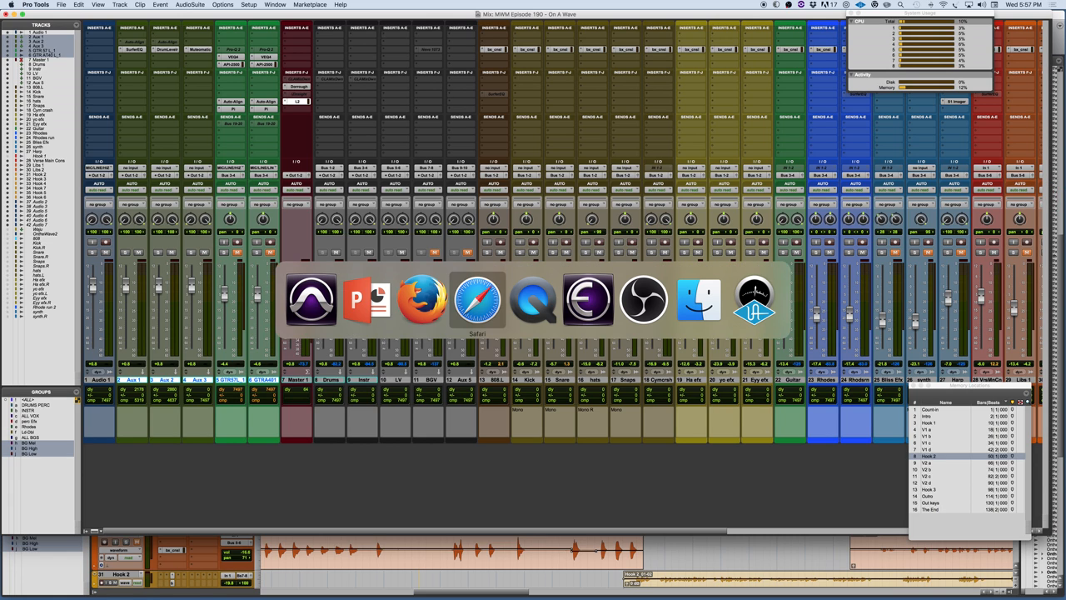
Step: Switch to Safari showing the Sound Radix 32 Lives product page
click(476, 300)
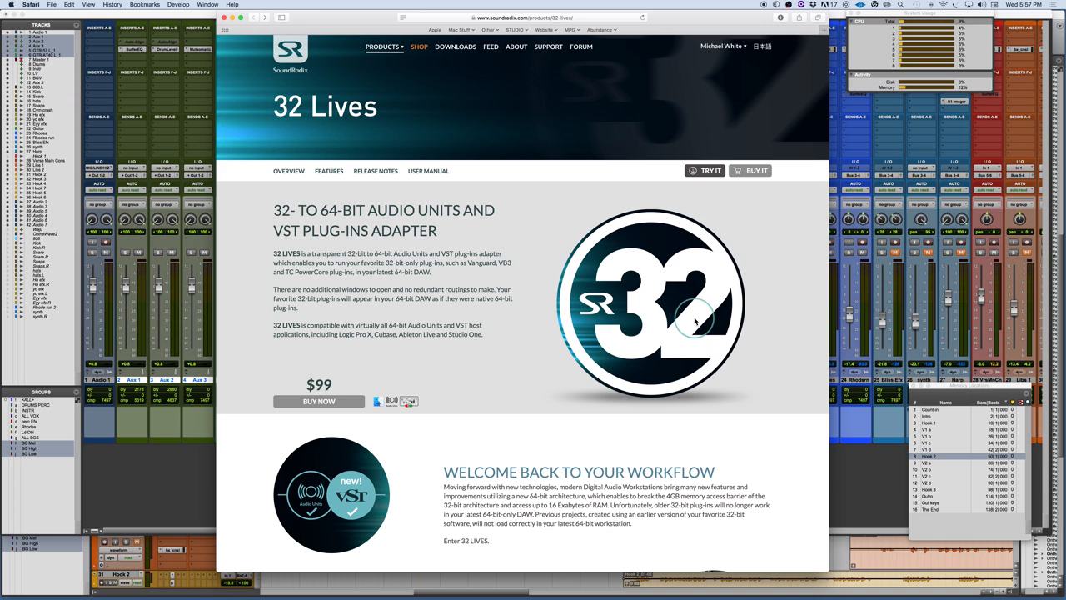
mouse_move(926, 295)
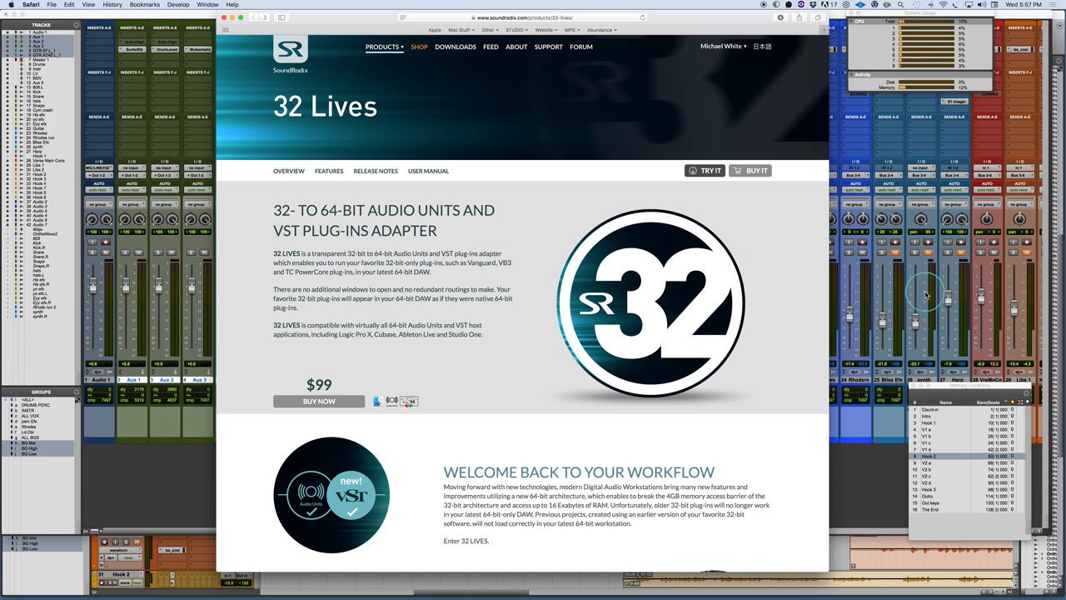
mouse_move(513, 297)
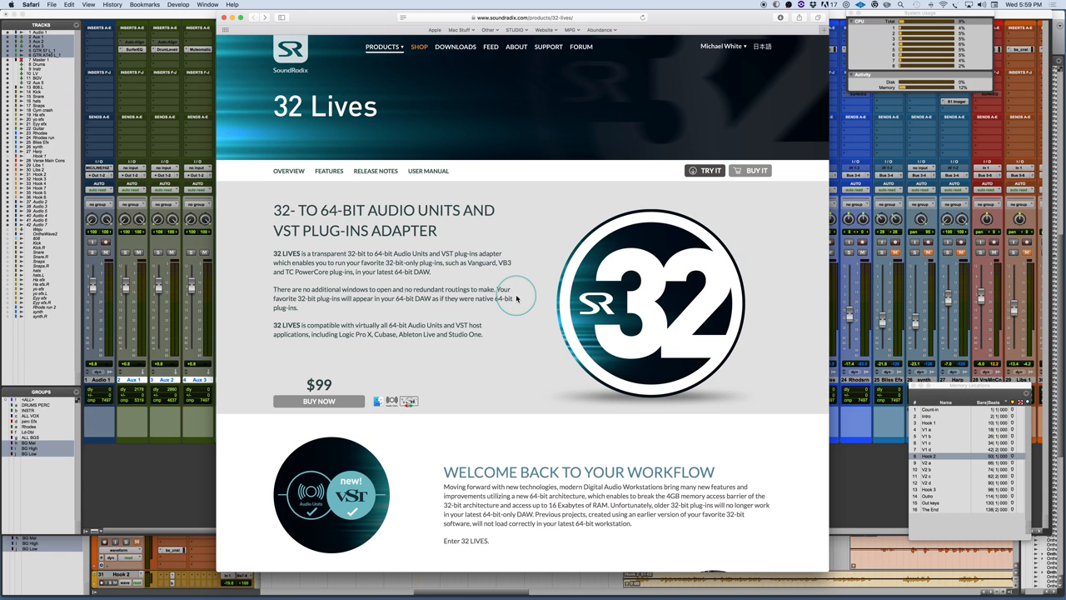
mouse_move(903, 290)
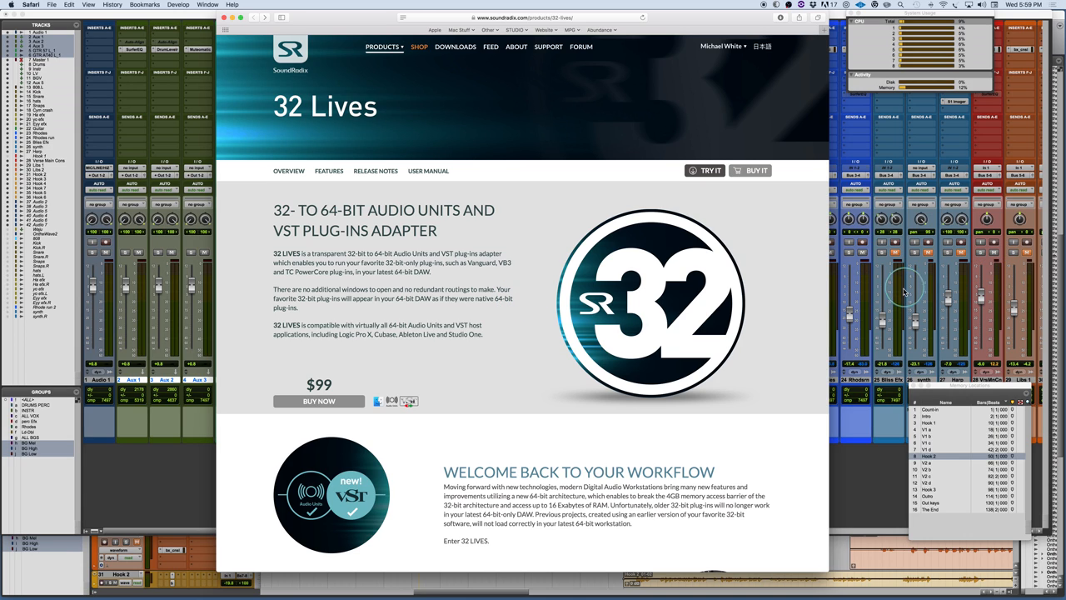
mouse_move(900, 307)
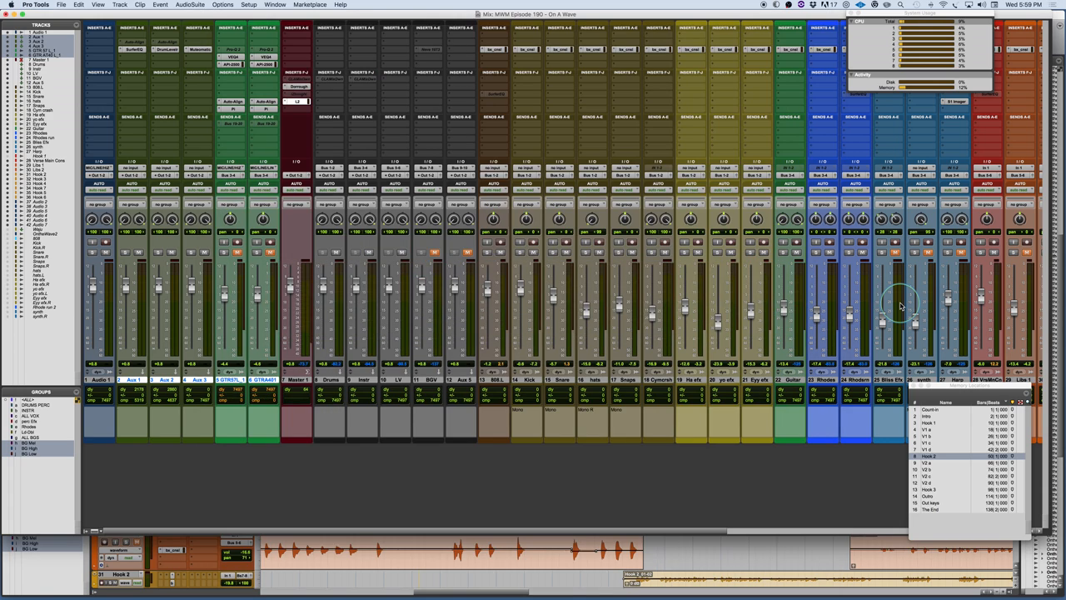
mouse_move(140, 60)
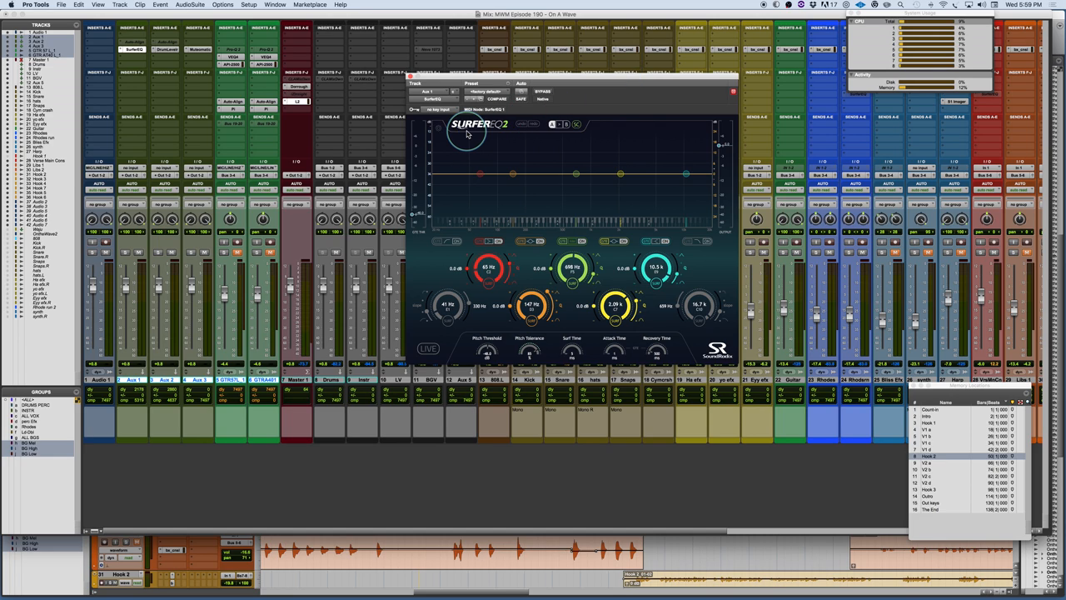
mouse_move(573, 113)
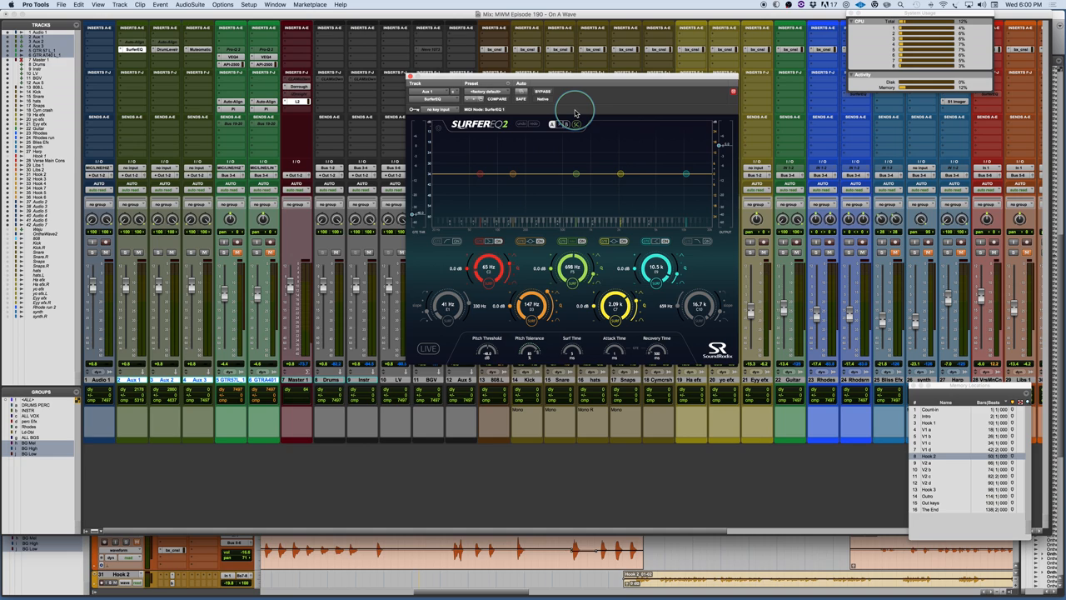
mouse_move(536, 167)
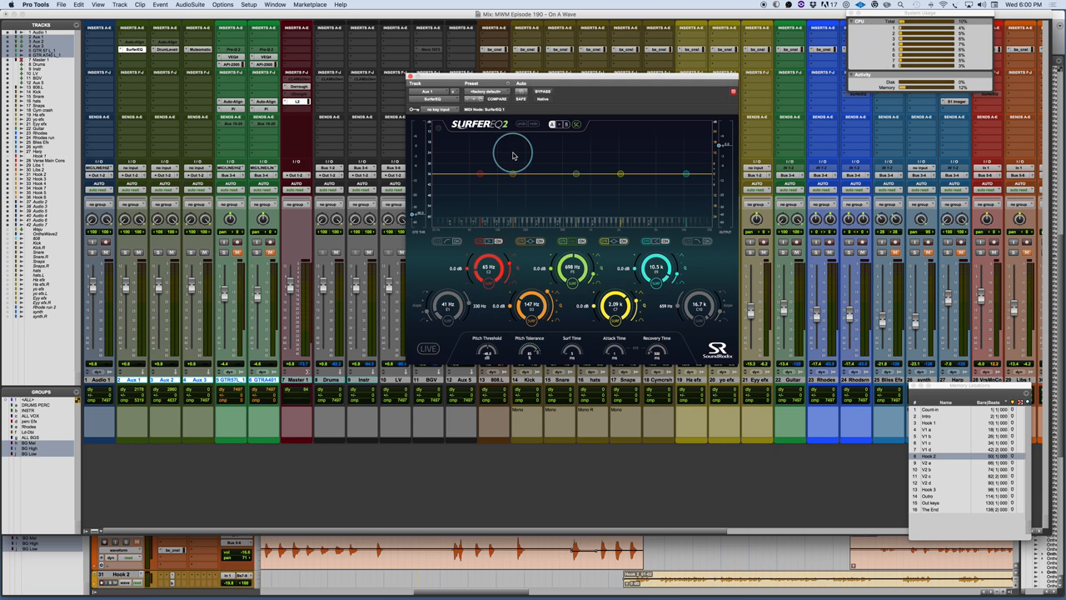
drag(513, 153, 502, 169)
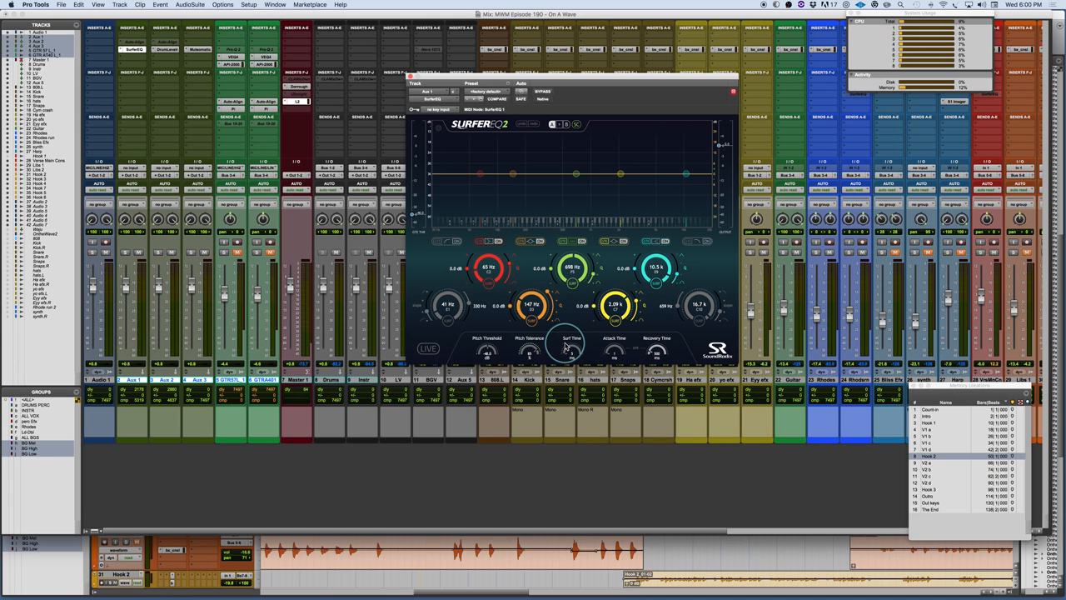
mouse_move(518, 345)
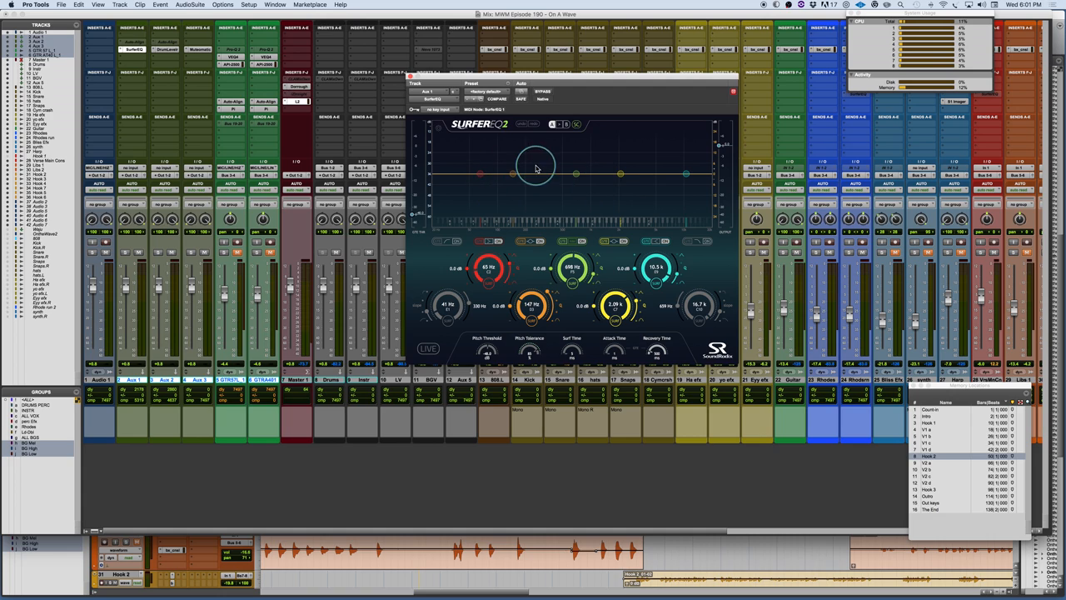
mouse_move(525, 199)
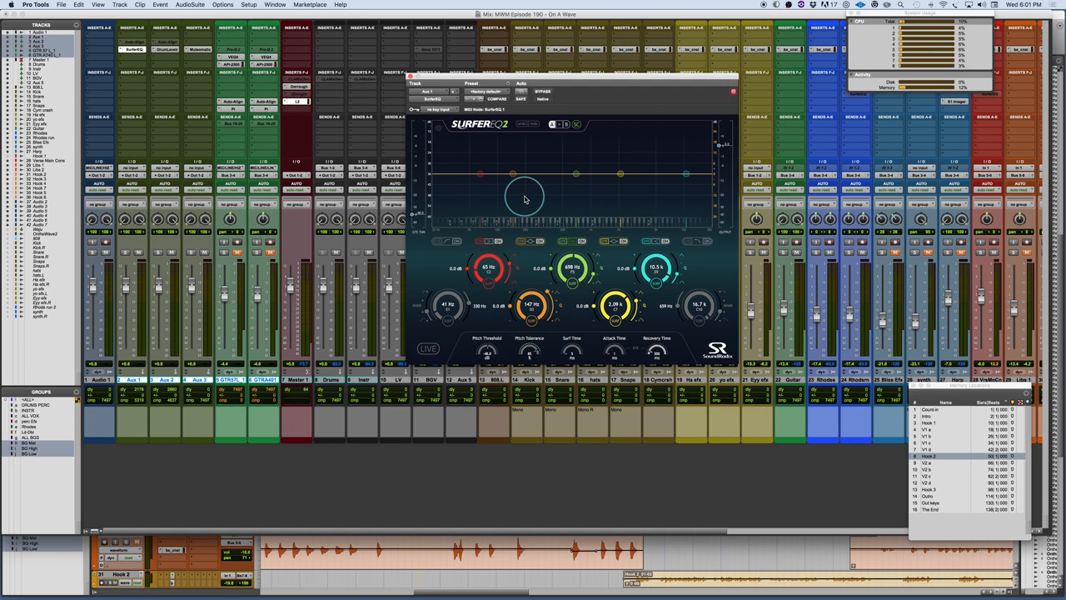
drag(525, 198, 460, 225)
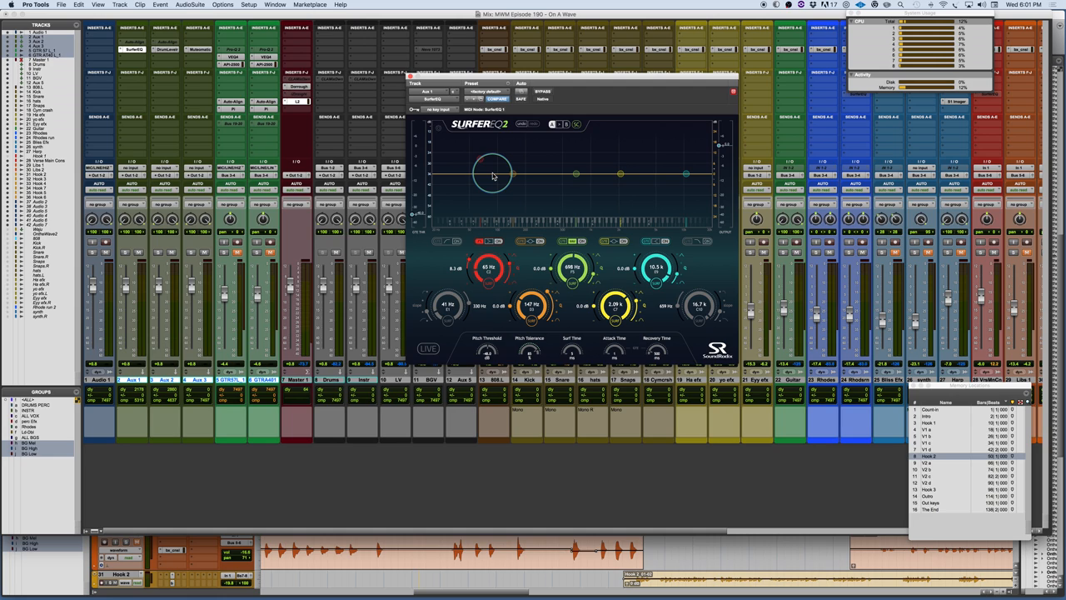
drag(513, 173, 475, 176)
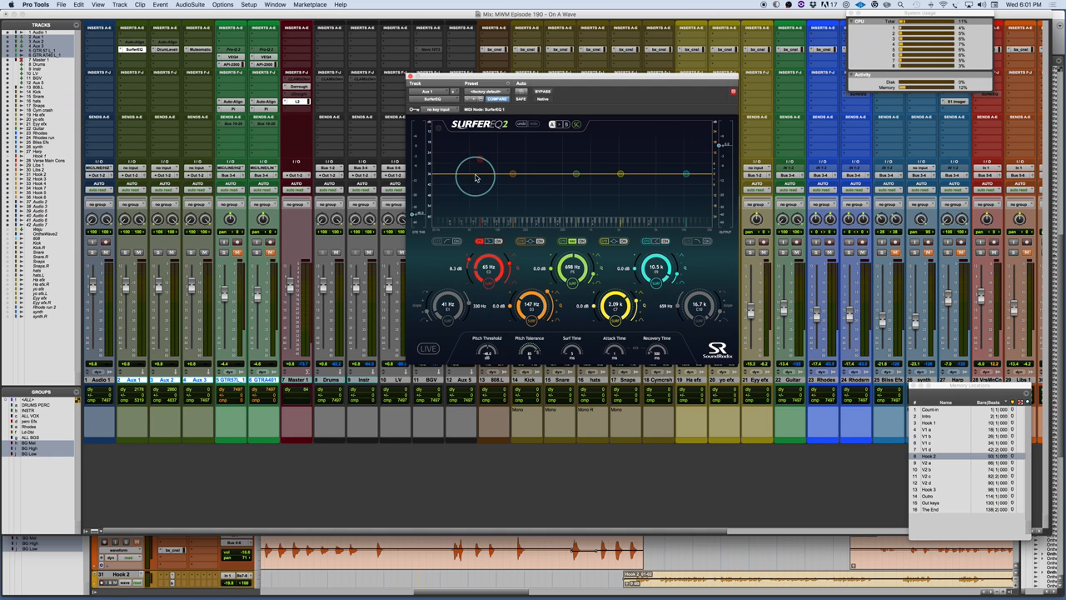
drag(475, 177, 466, 167)
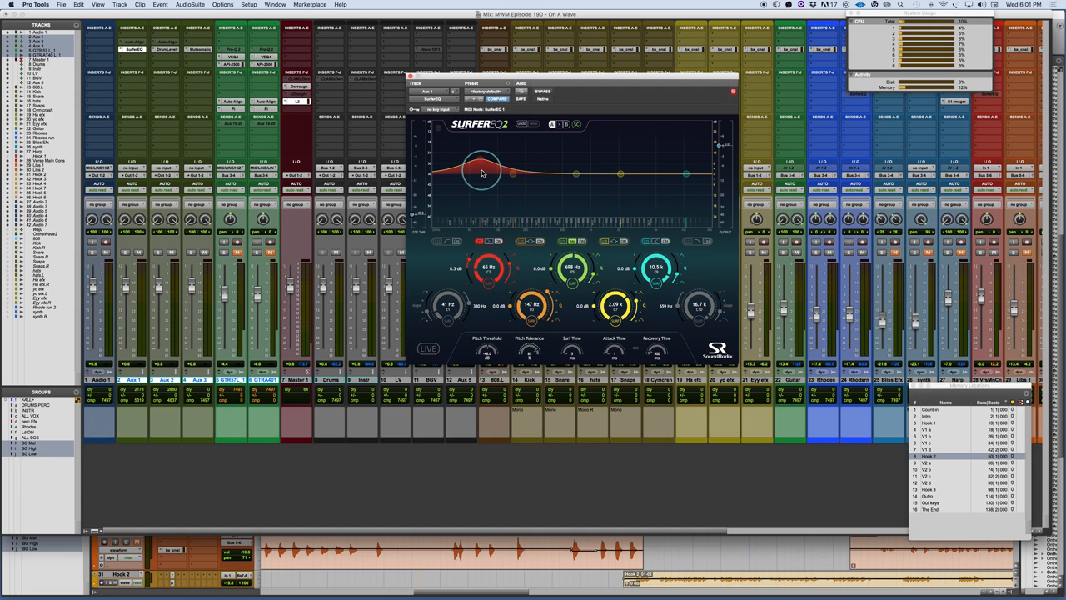
drag(482, 171, 417, 226)
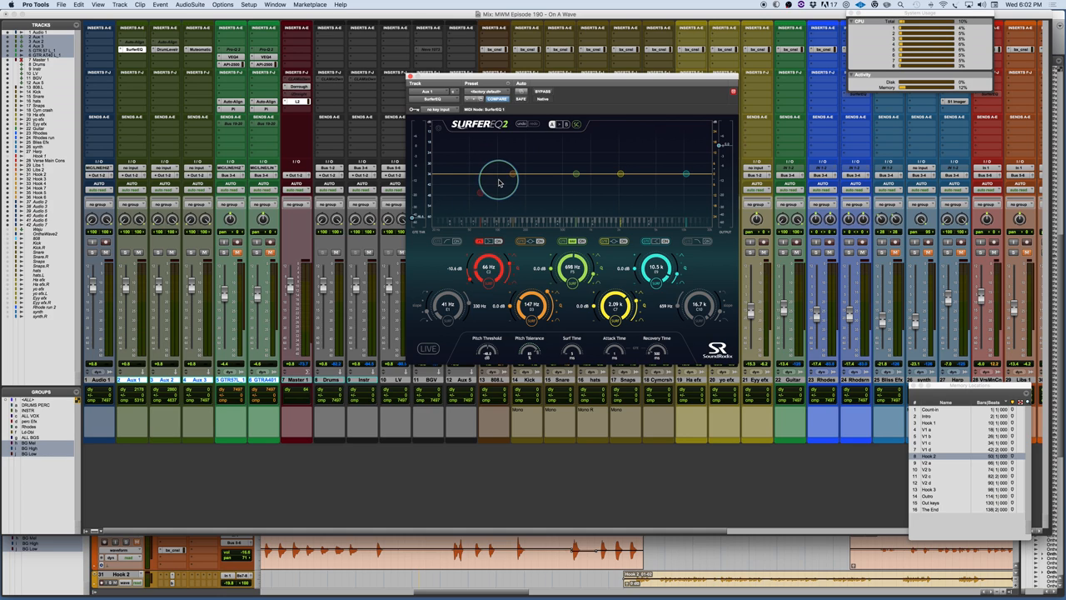
Step: Shape SurferEQ 2's bands, boosting the first band into a broad low hump
drag(498, 180, 483, 175)
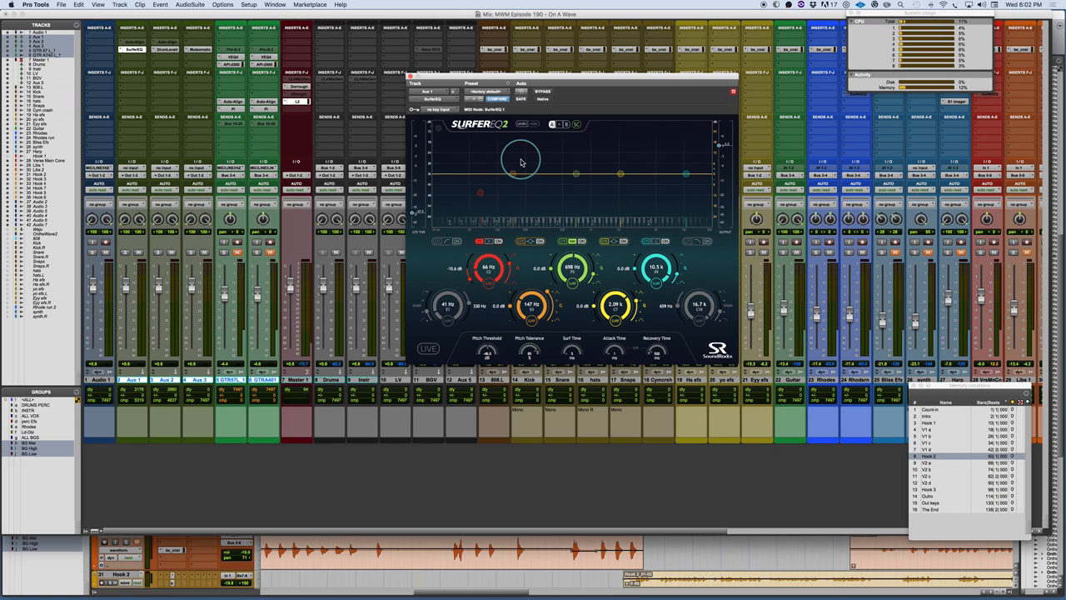
drag(520, 160, 508, 156)
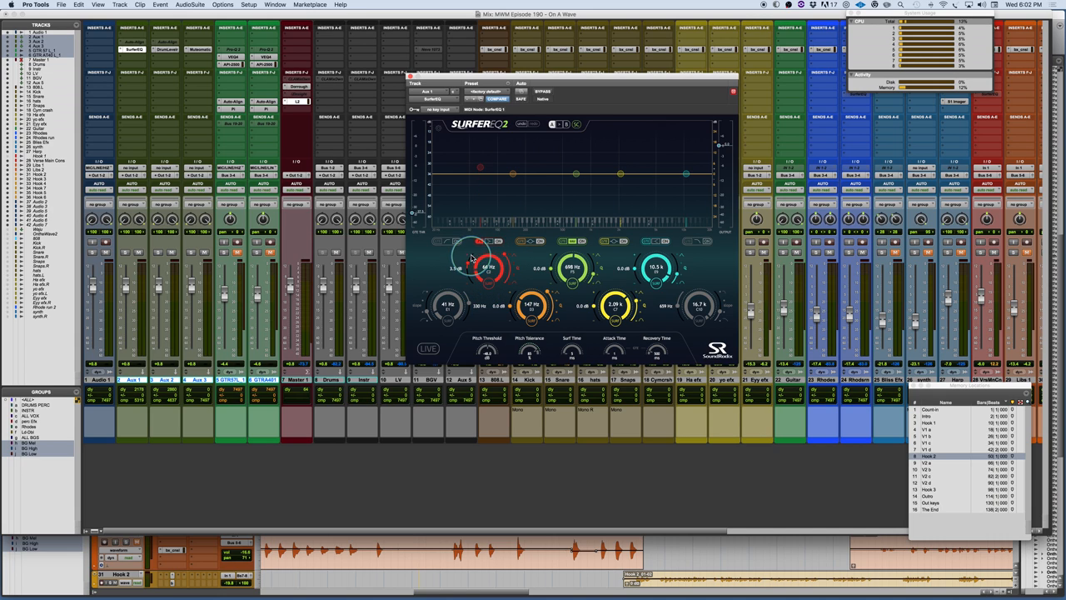
drag(480, 266, 480, 259)
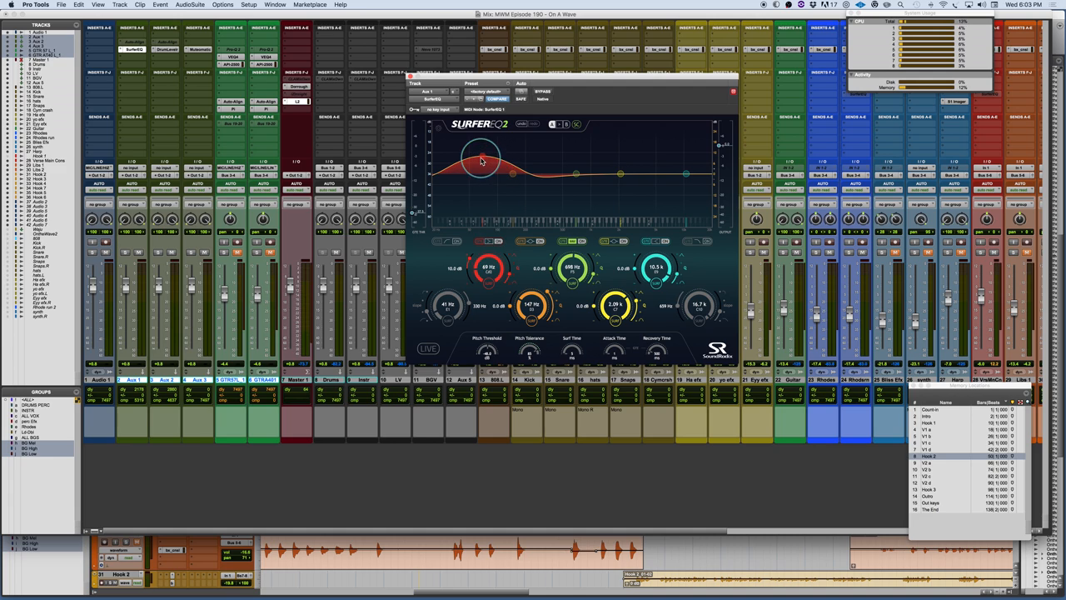
drag(482, 160, 458, 172)
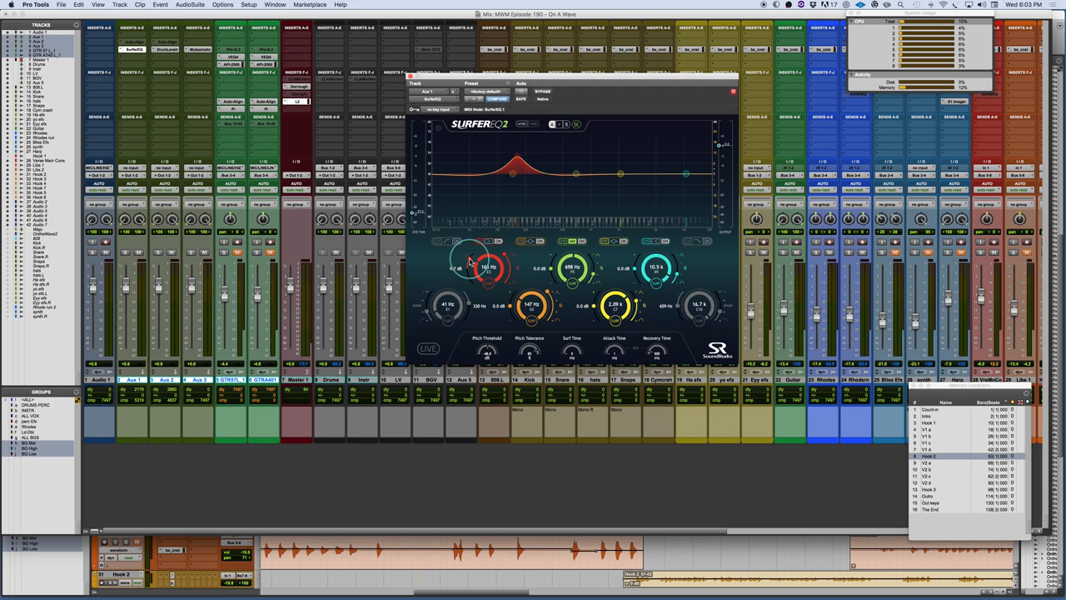
drag(483, 267, 500, 257)
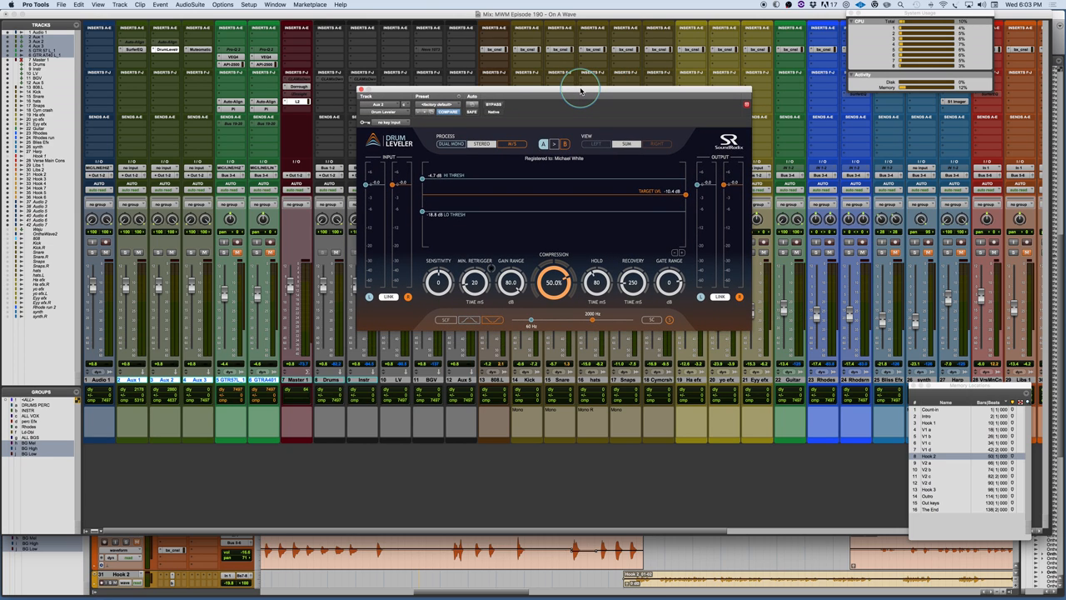
mouse_move(377, 247)
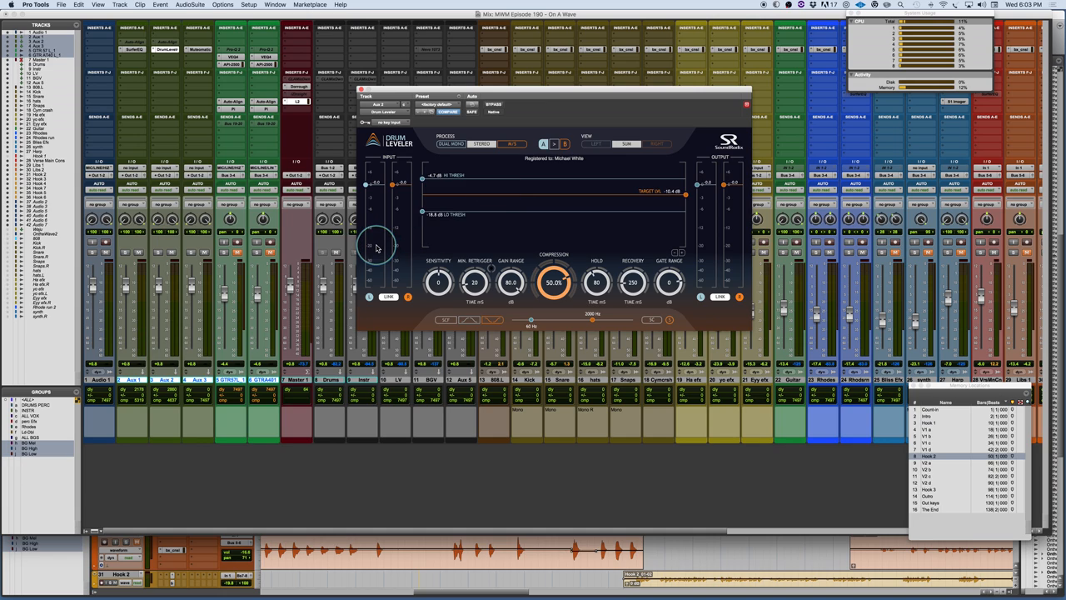
mouse_move(390, 152)
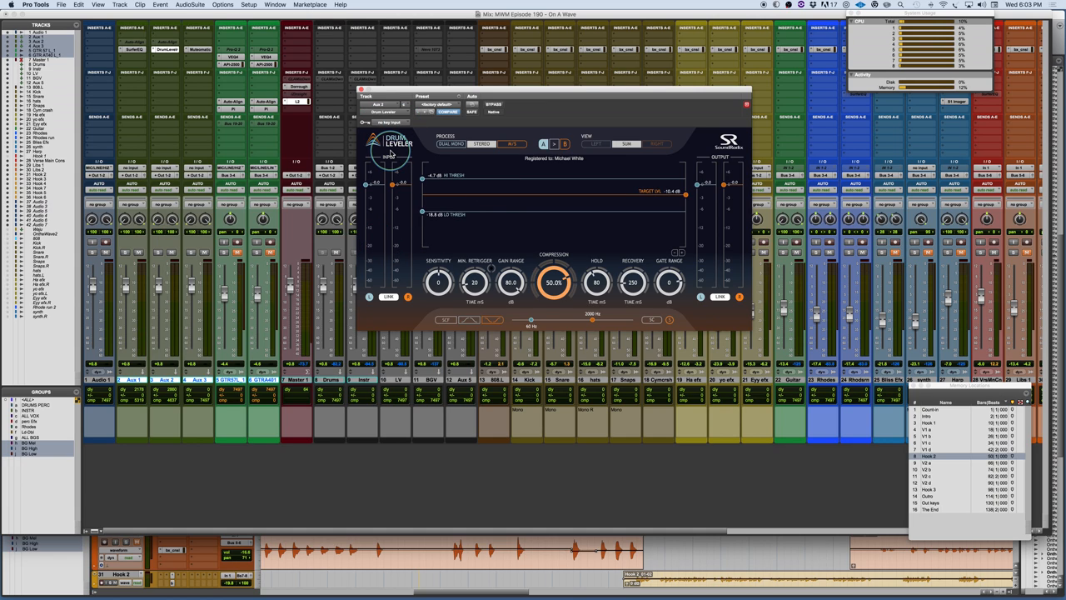
mouse_move(553, 101)
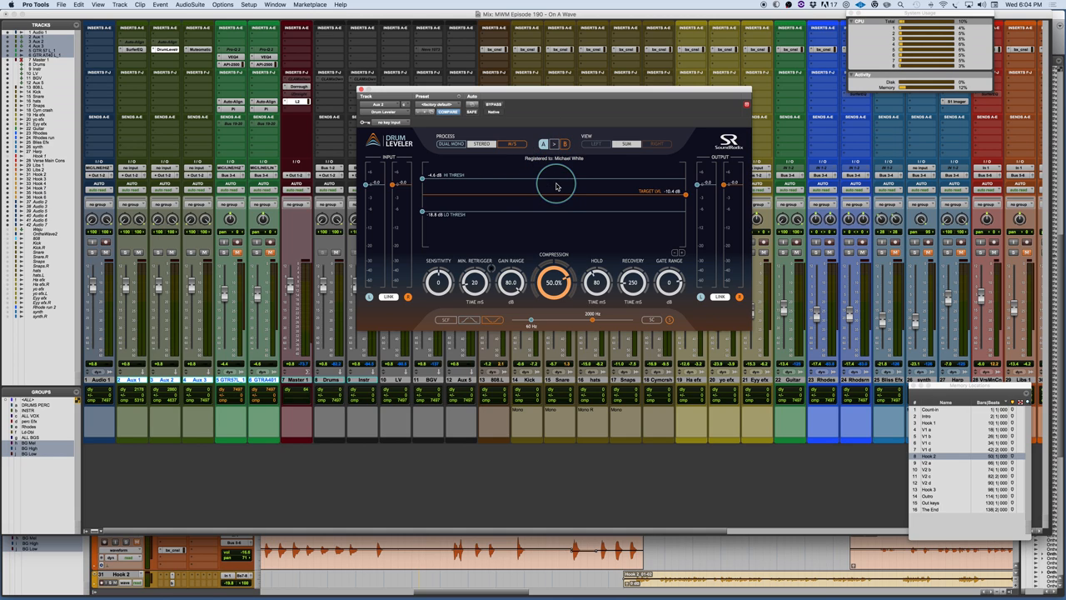
Step: Set Drum Leveler's high and low hit-detection threshold lines
drag(423, 213, 423, 220)
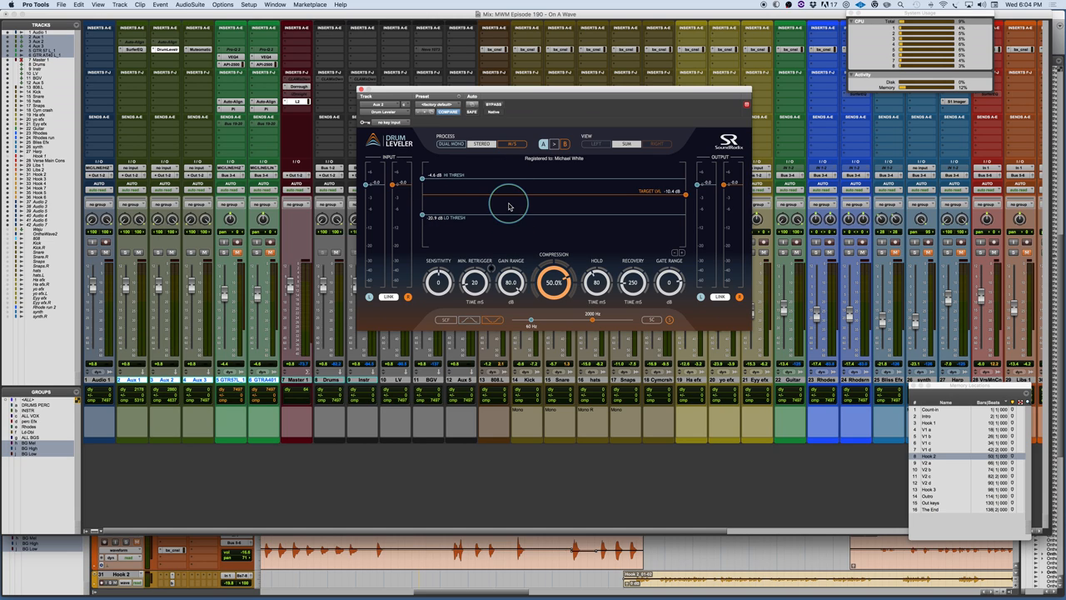
drag(508, 206, 423, 209)
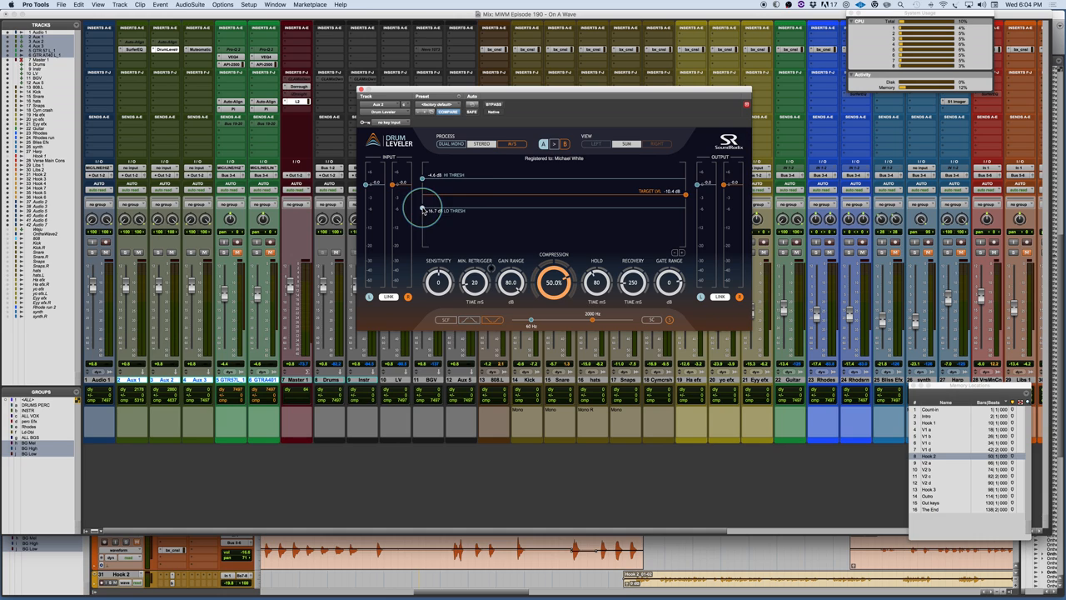
mouse_move(550, 203)
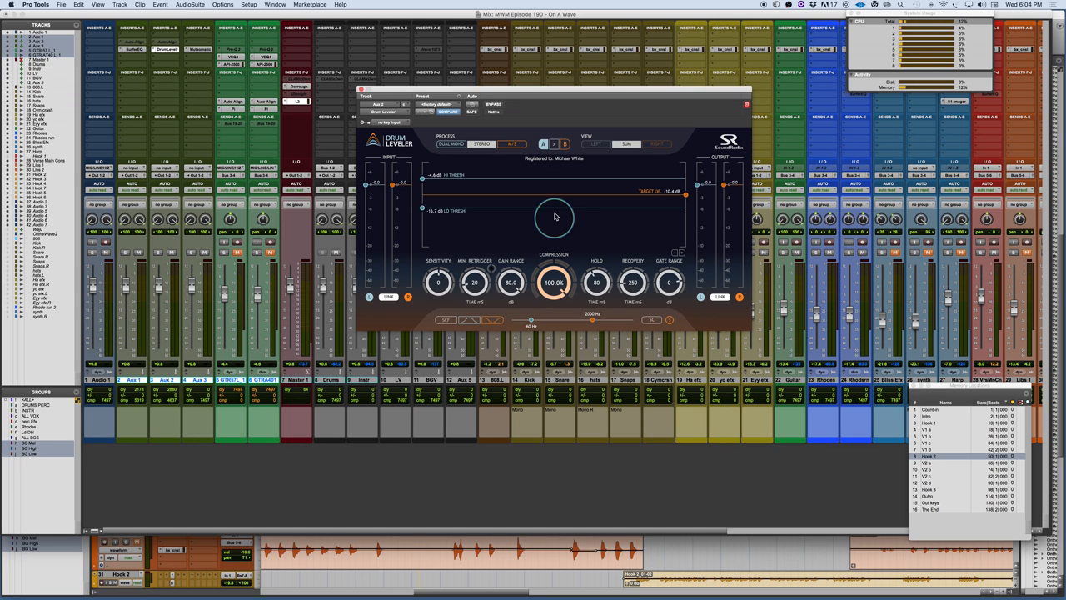
mouse_move(540, 186)
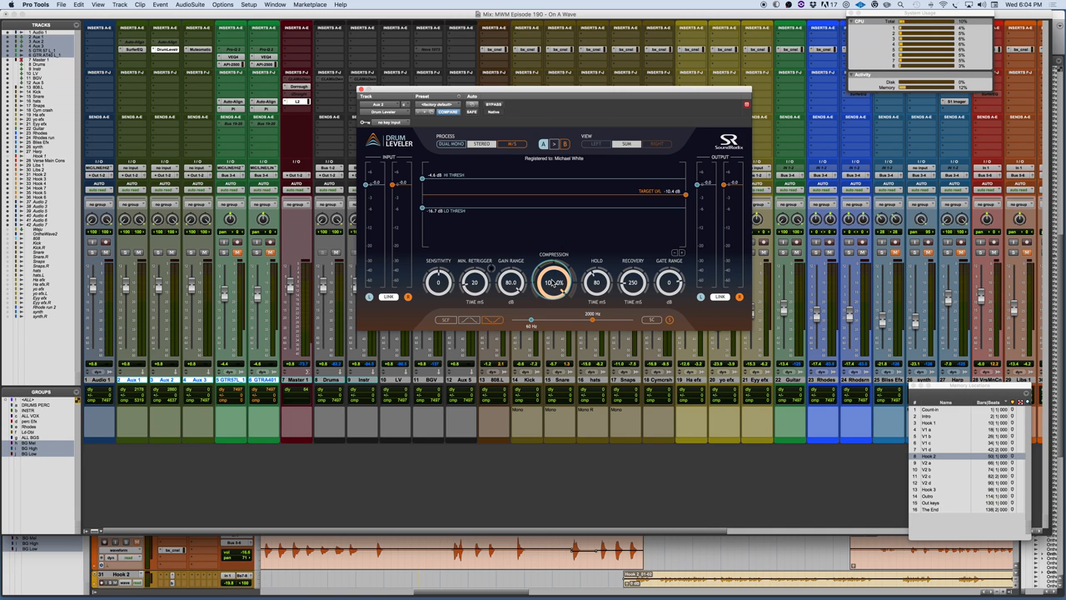
Step: Settle the Compression knob lower and set the target level for the hits
drag(554, 283, 550, 314)
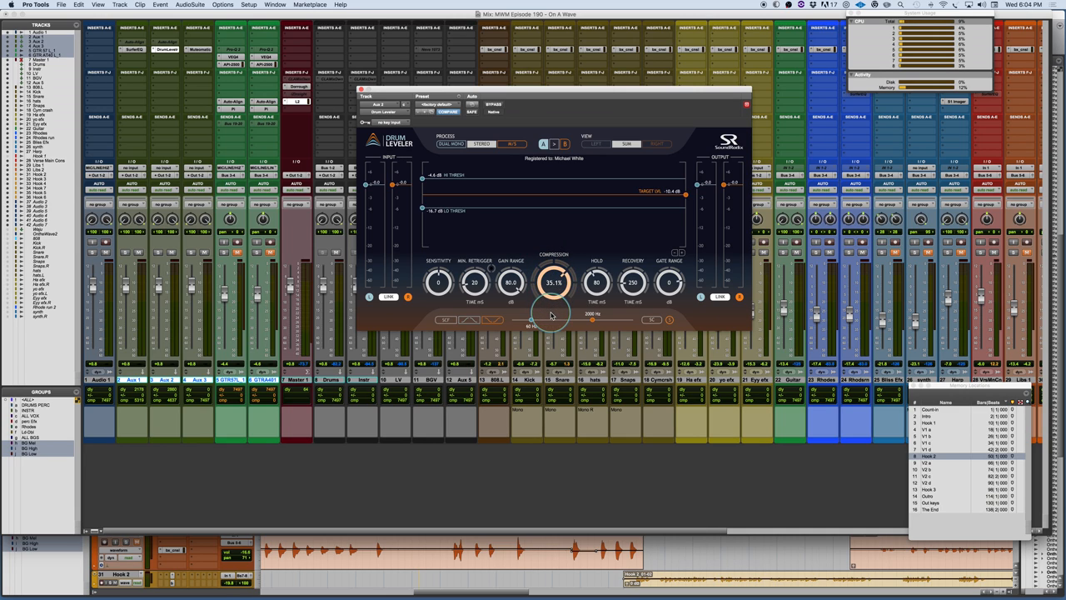
drag(553, 283, 558, 275)
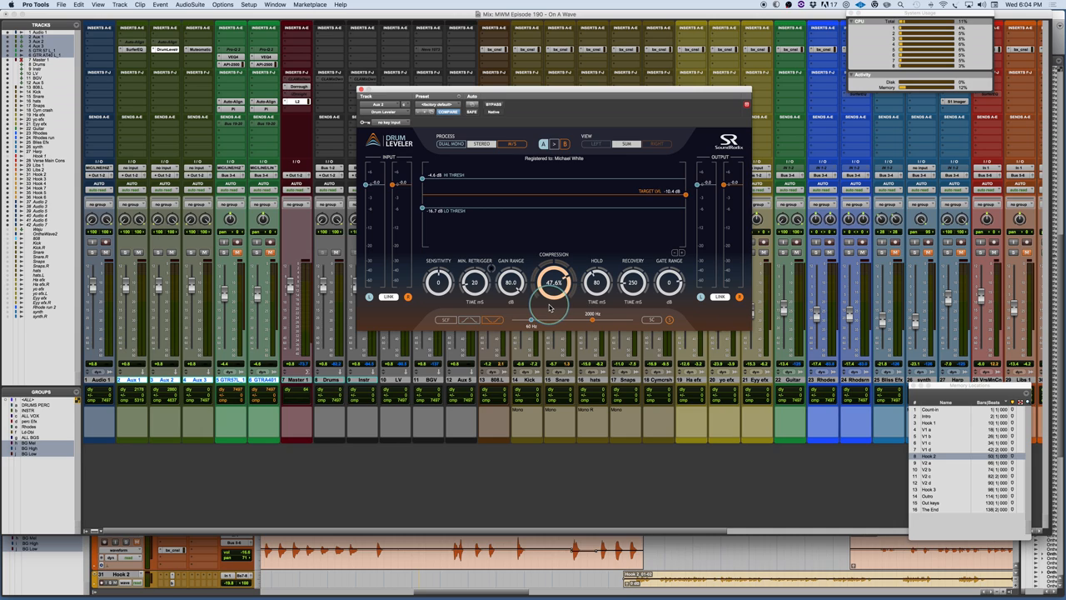
drag(553, 282, 550, 286)
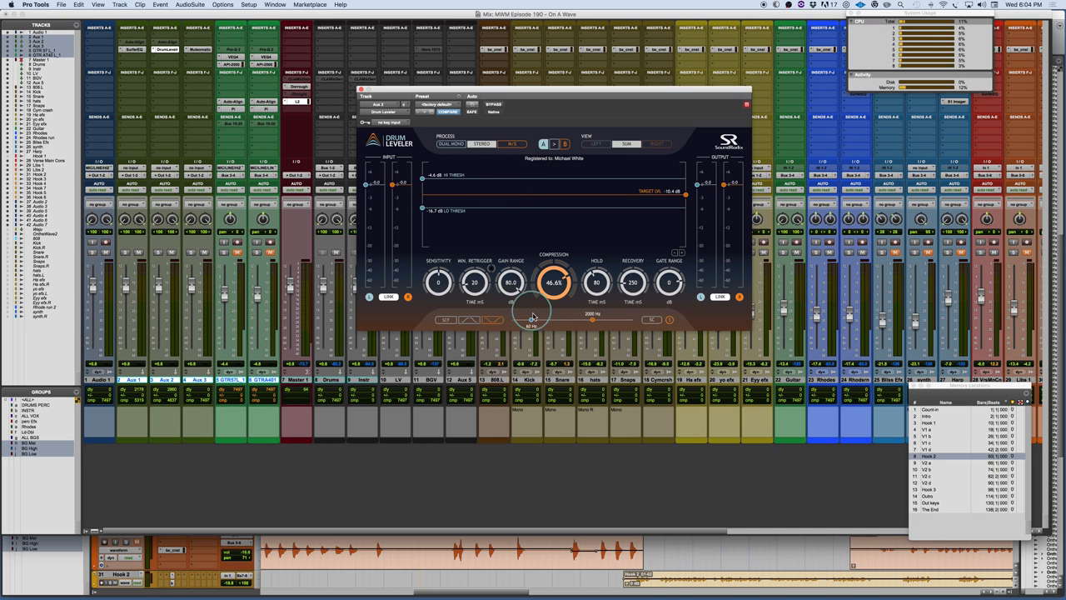
drag(553, 282, 550, 340)
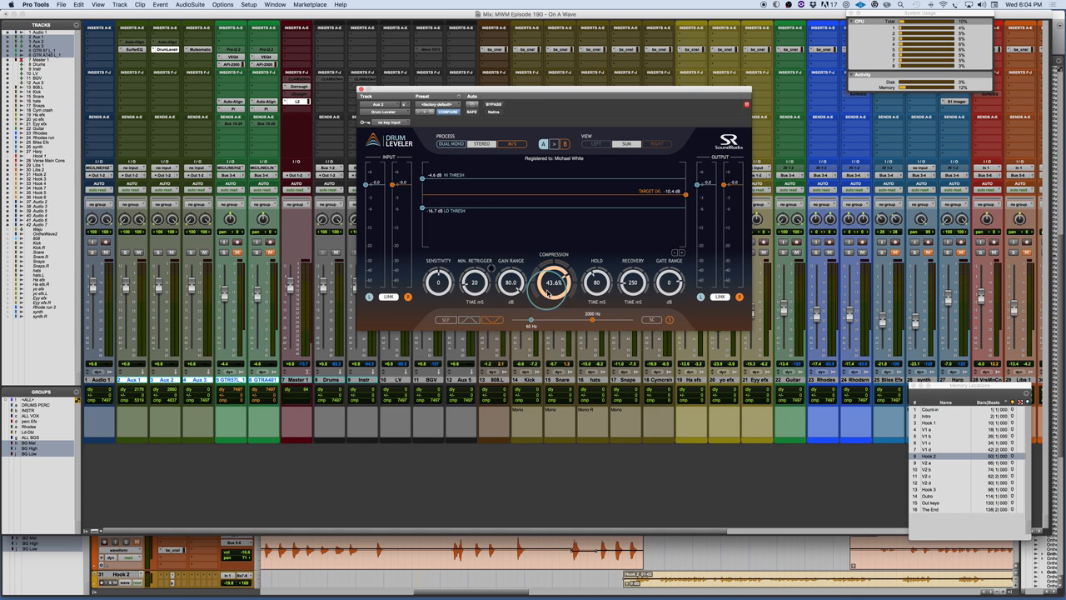
drag(553, 282, 482, 163)
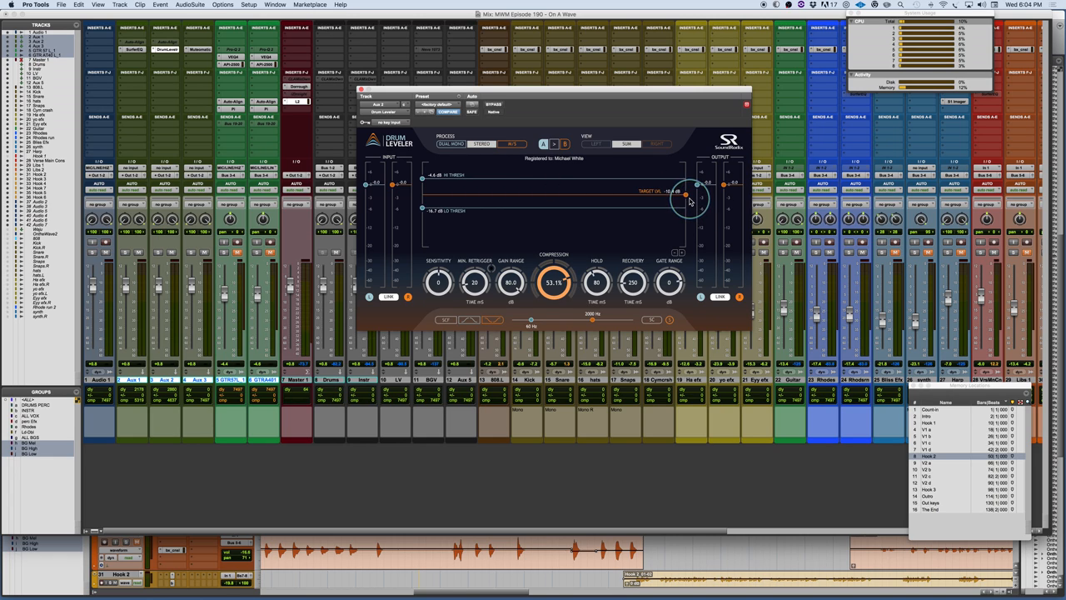
drag(686, 203, 687, 194)
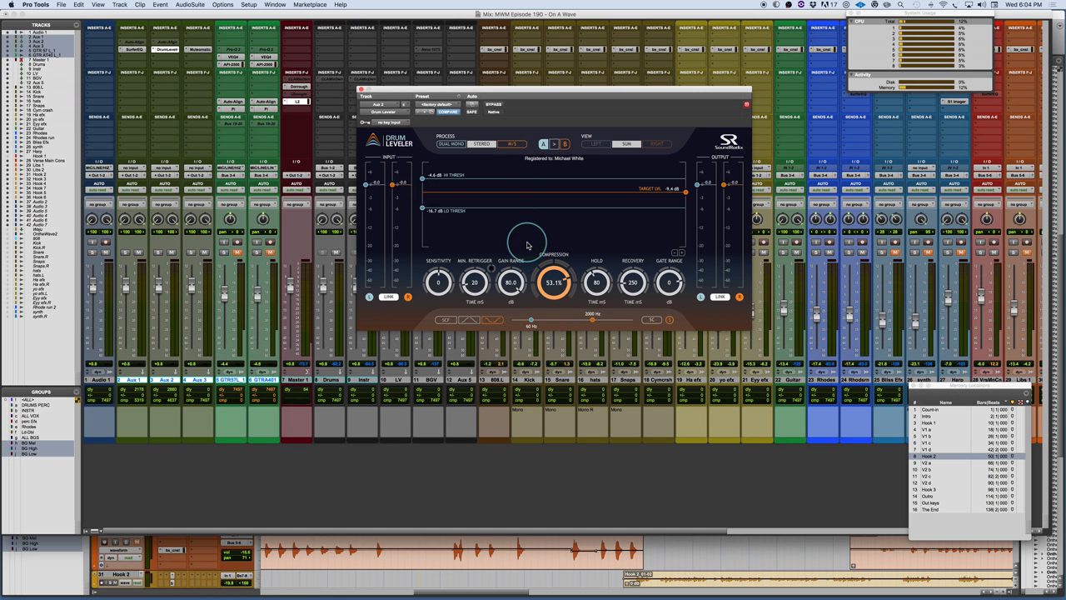
mouse_move(592, 260)
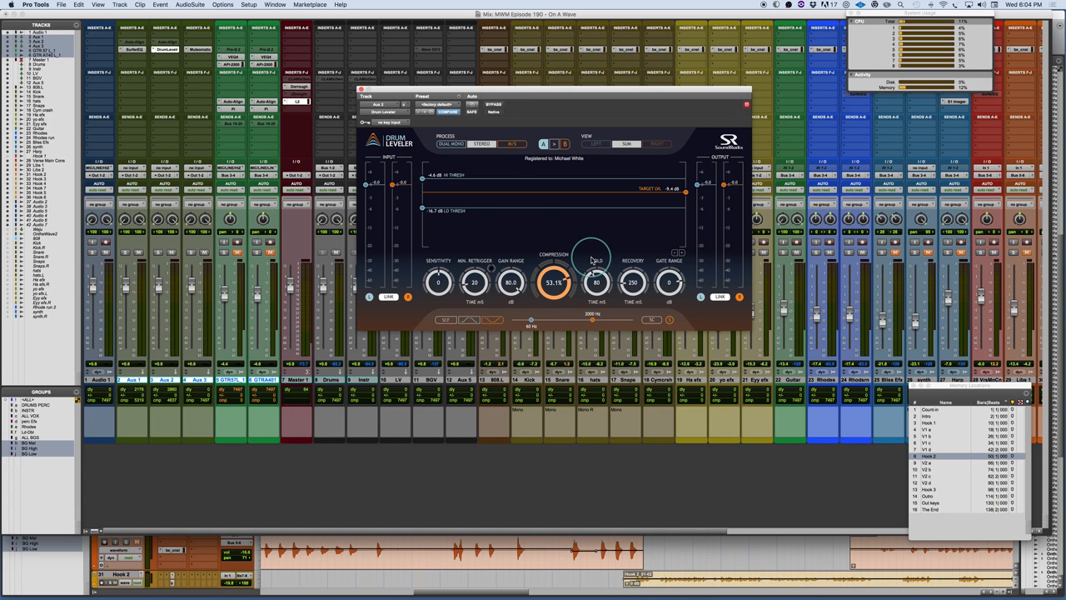
mouse_move(460, 270)
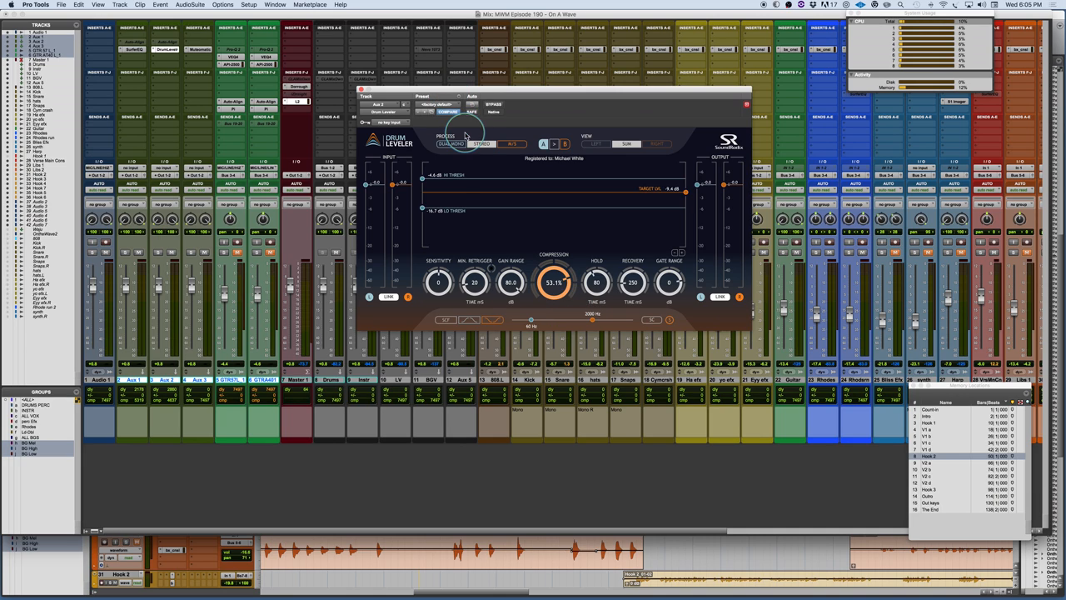
Step: Cycle Drum Leveler's process mode through another option and back, then change the display view
click(481, 143)
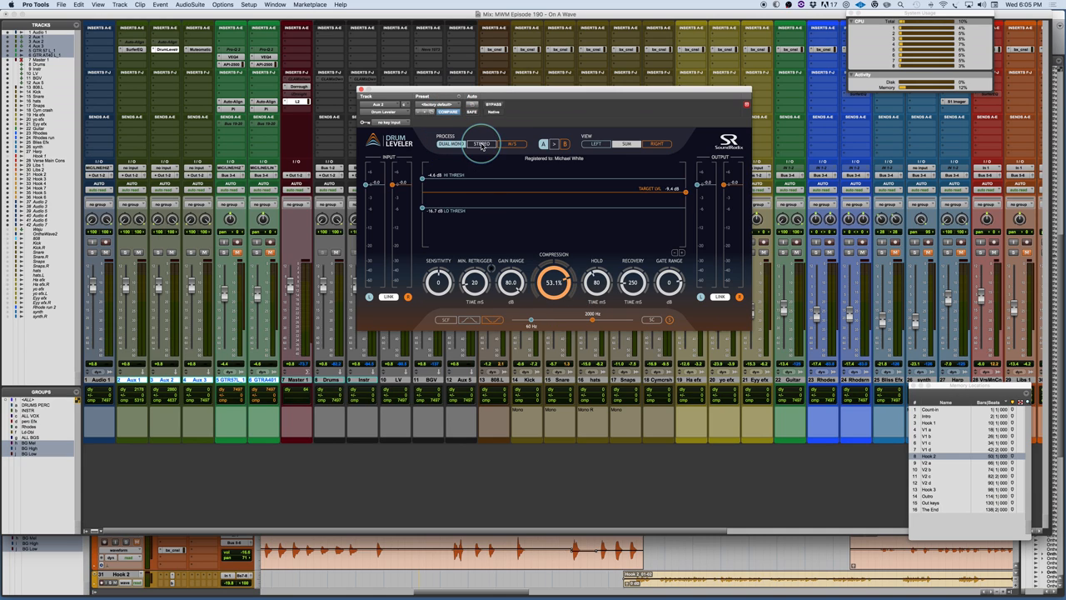
click(513, 143)
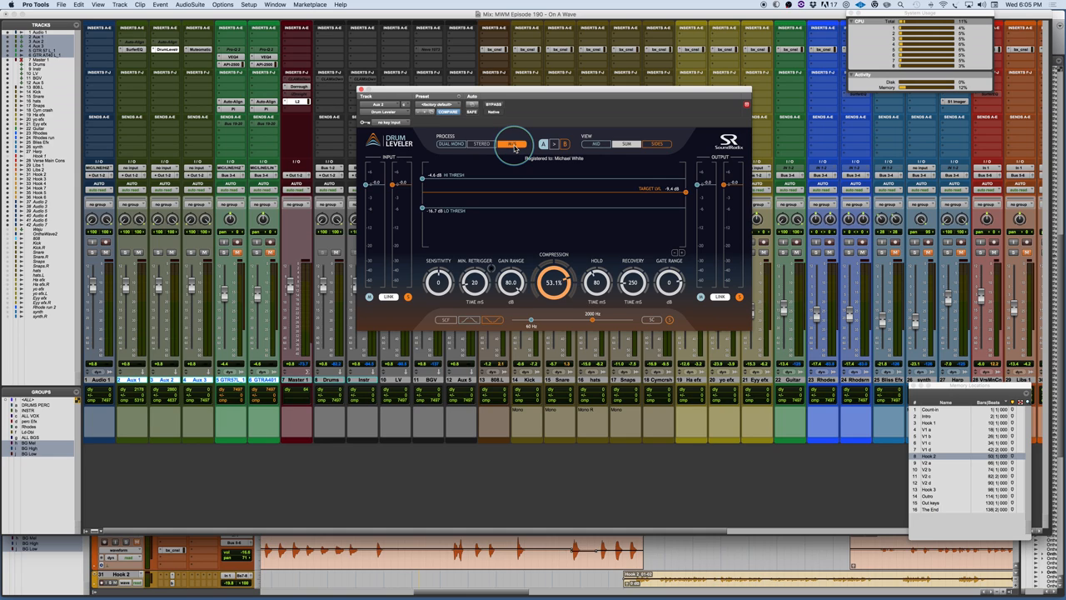
click(482, 144)
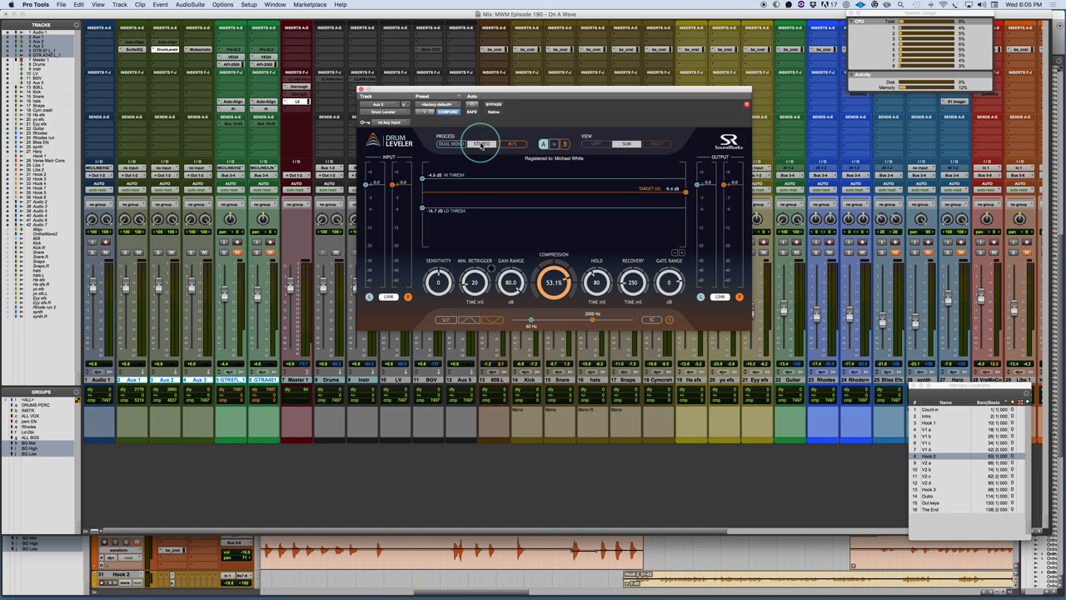
click(481, 143)
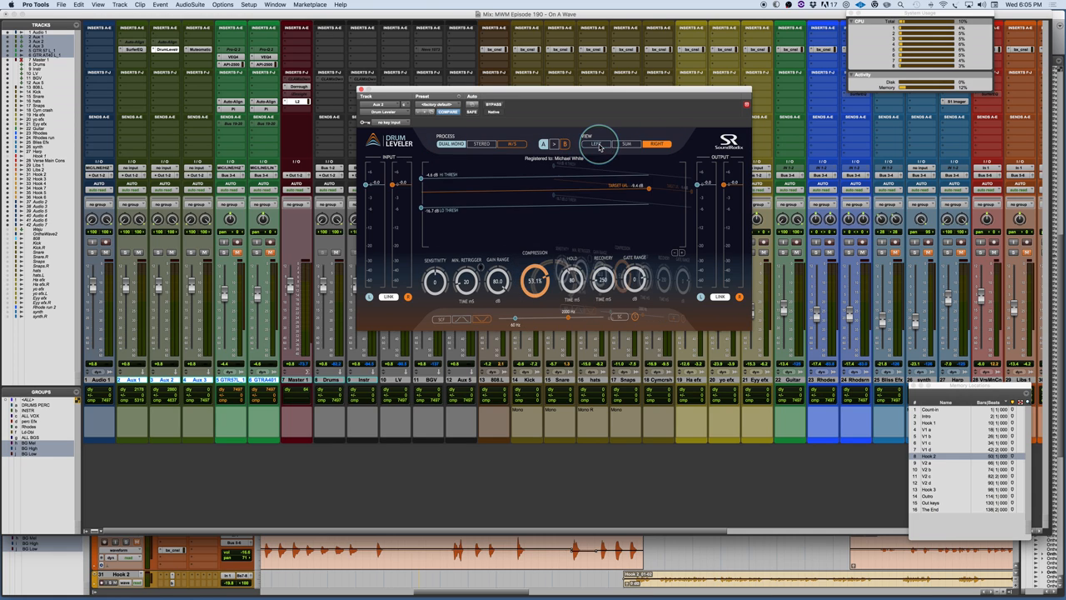
Step: Switch process mode and view again, finishing on the original processing mode
click(511, 144)
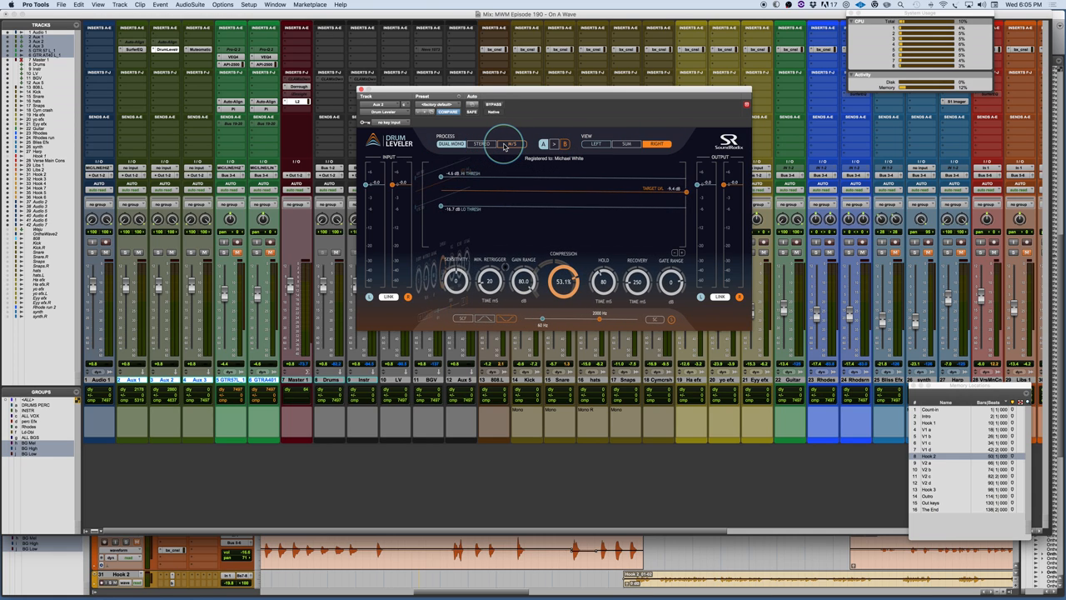
click(481, 143)
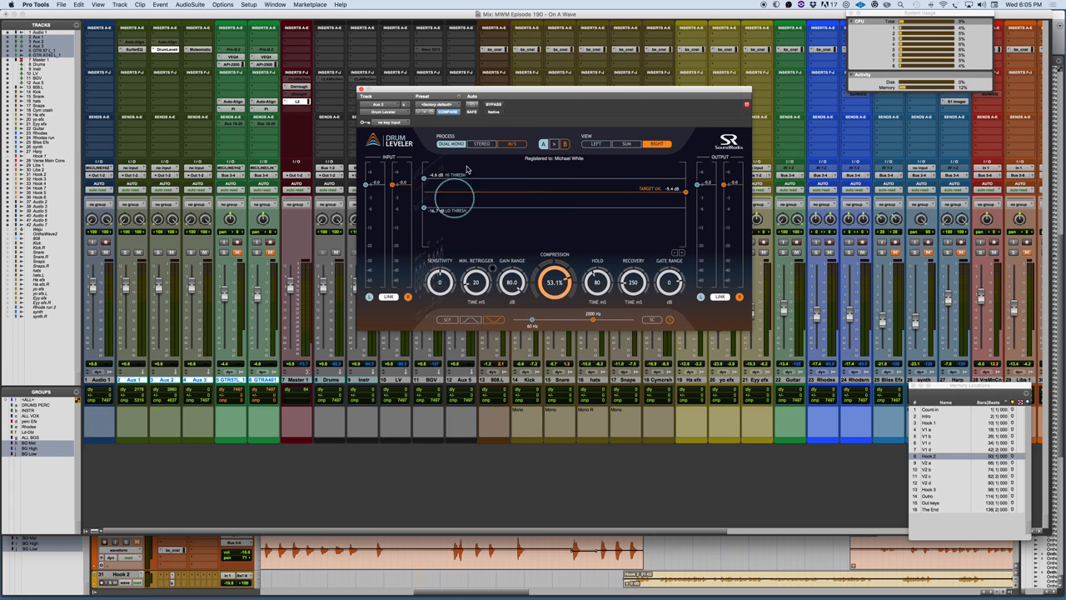
click(482, 143)
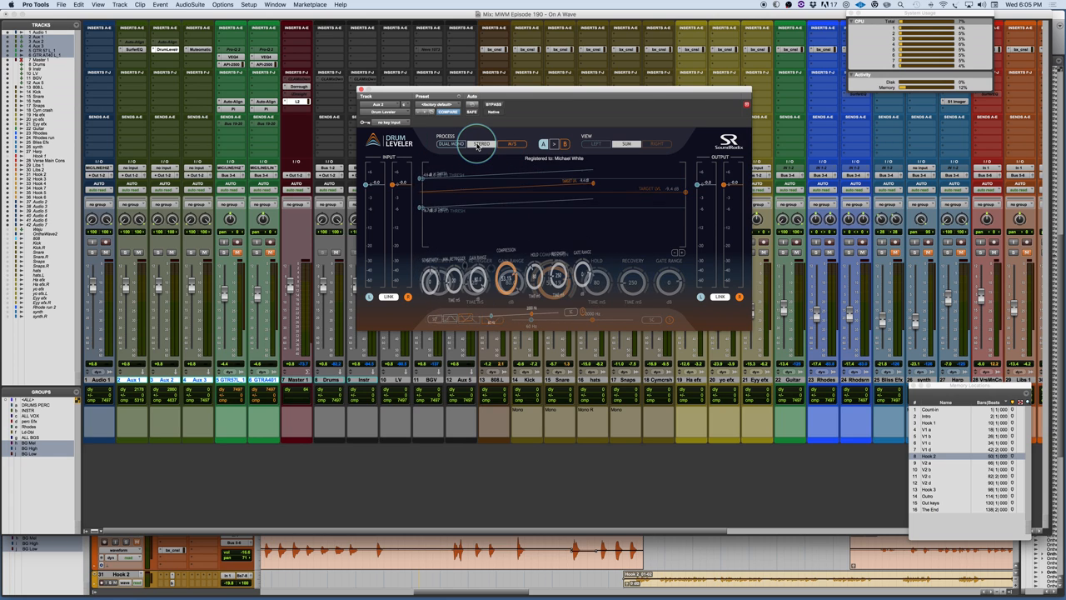
click(484, 143)
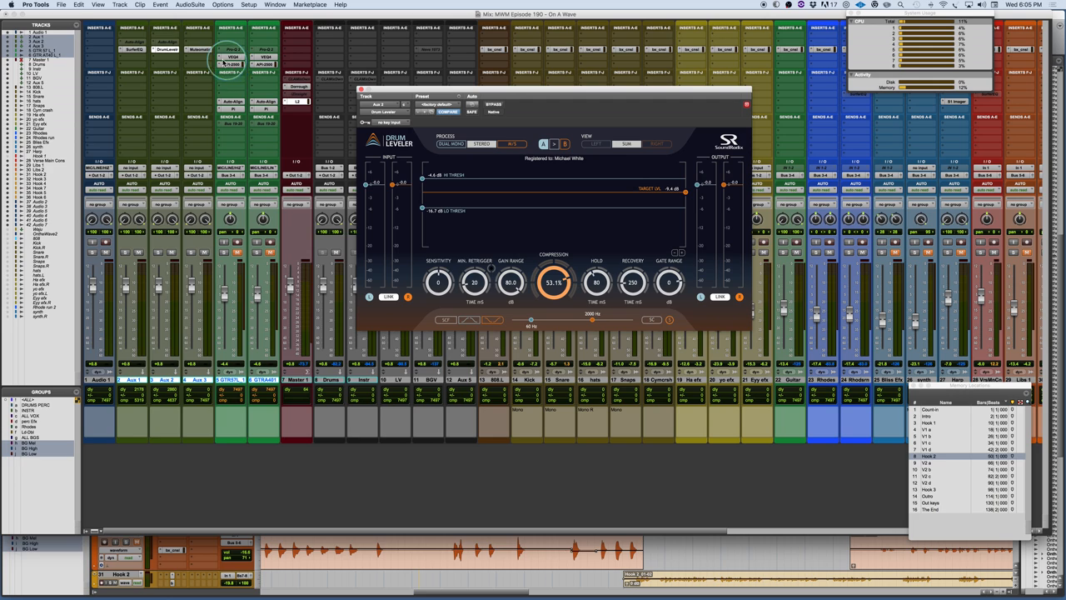
Step: Bring up Mutomatic from the track insert and move its window over the mixer
click(200, 50)
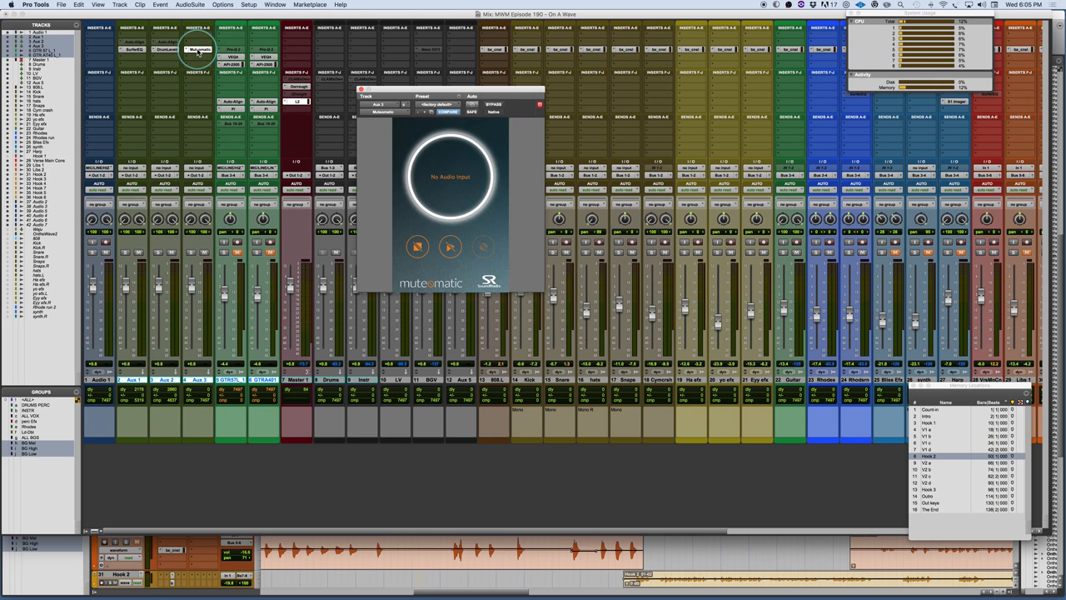
mouse_move(514, 91)
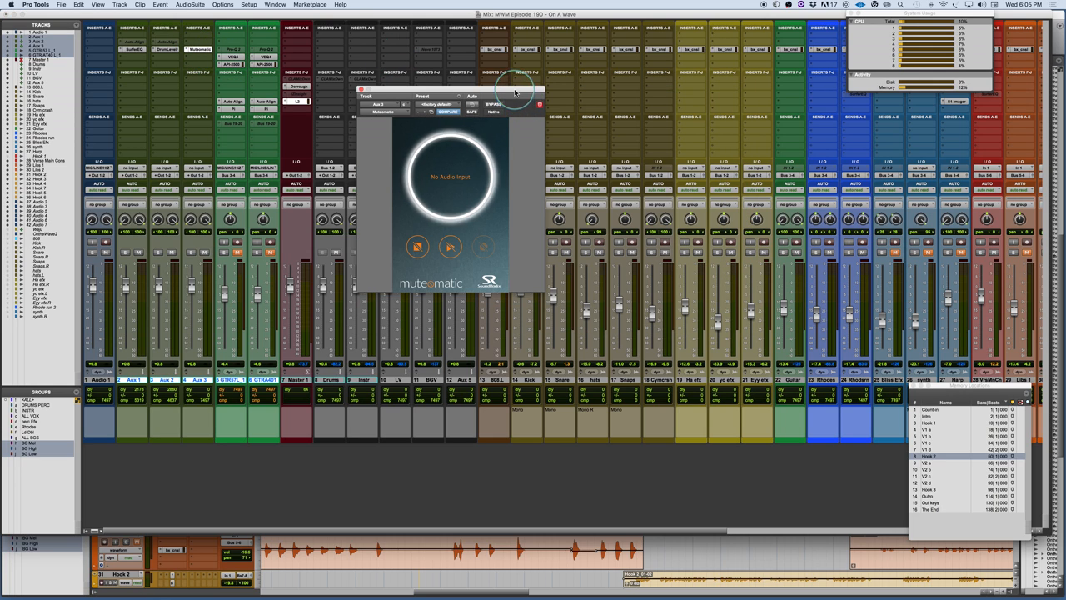
drag(450, 90, 567, 110)
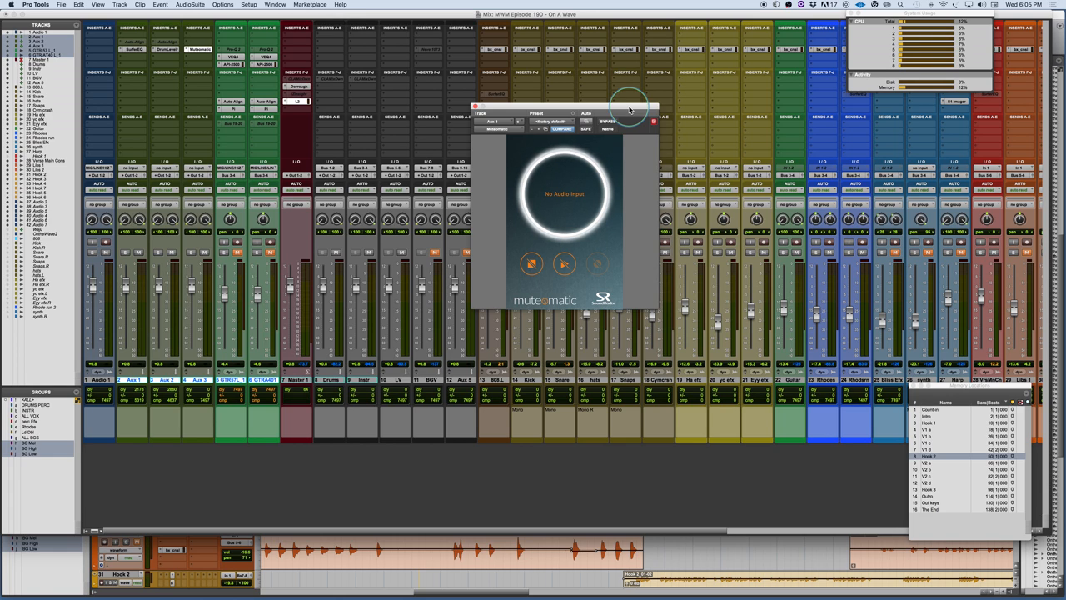
mouse_move(543, 230)
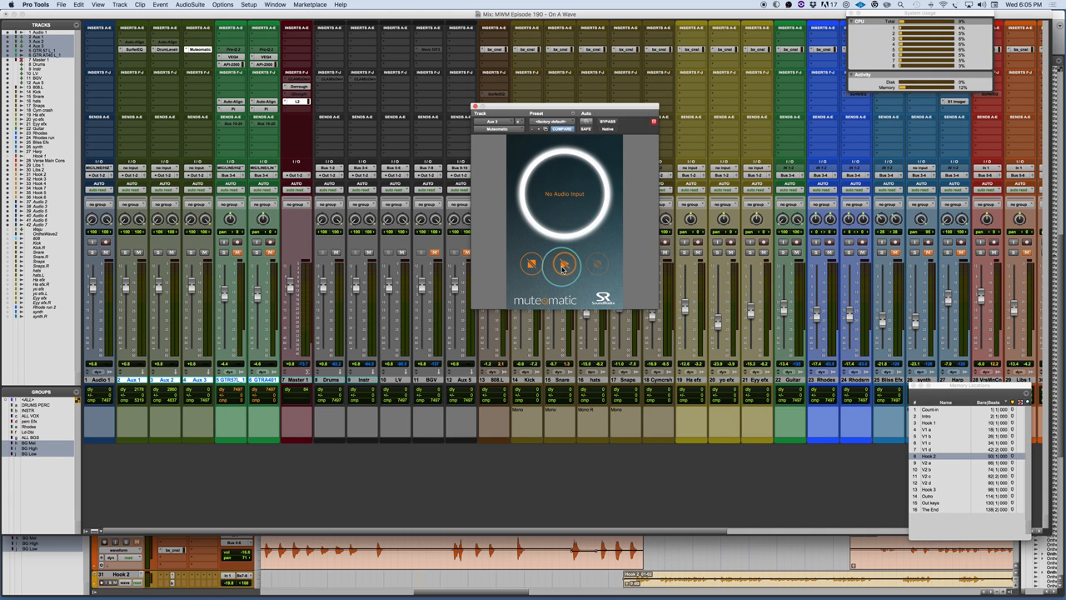
Step: Switch on Mutomatic's two muting options and toggle its center display
click(563, 263)
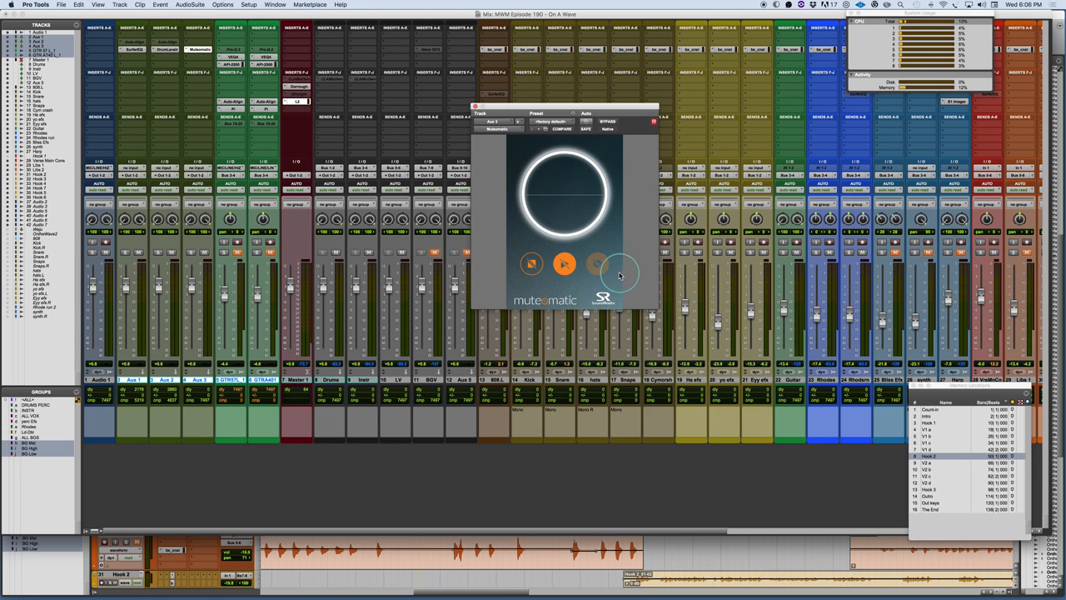
click(603, 265)
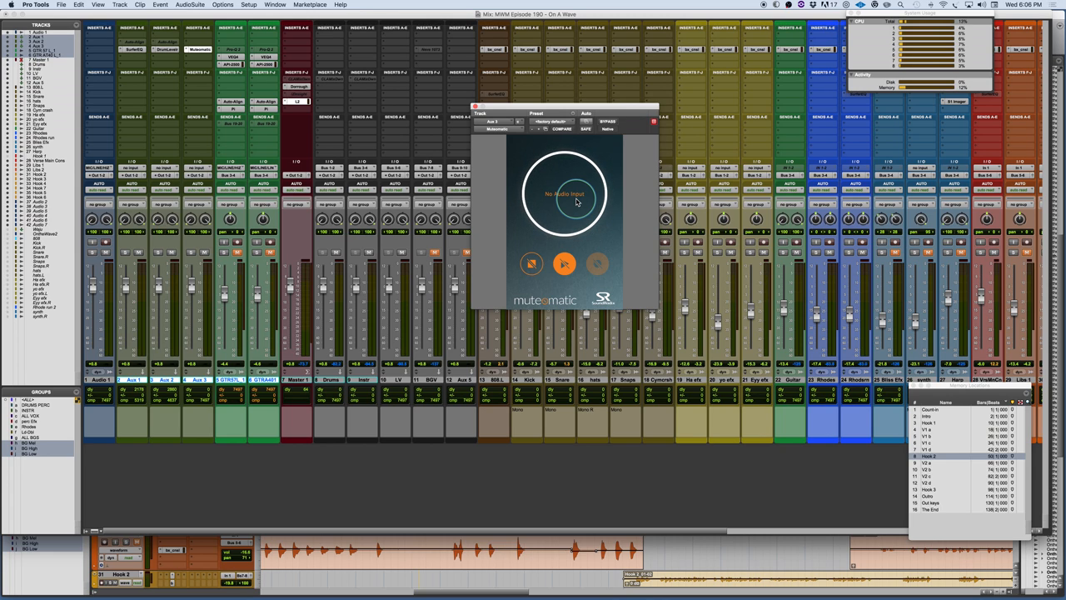
click(532, 263)
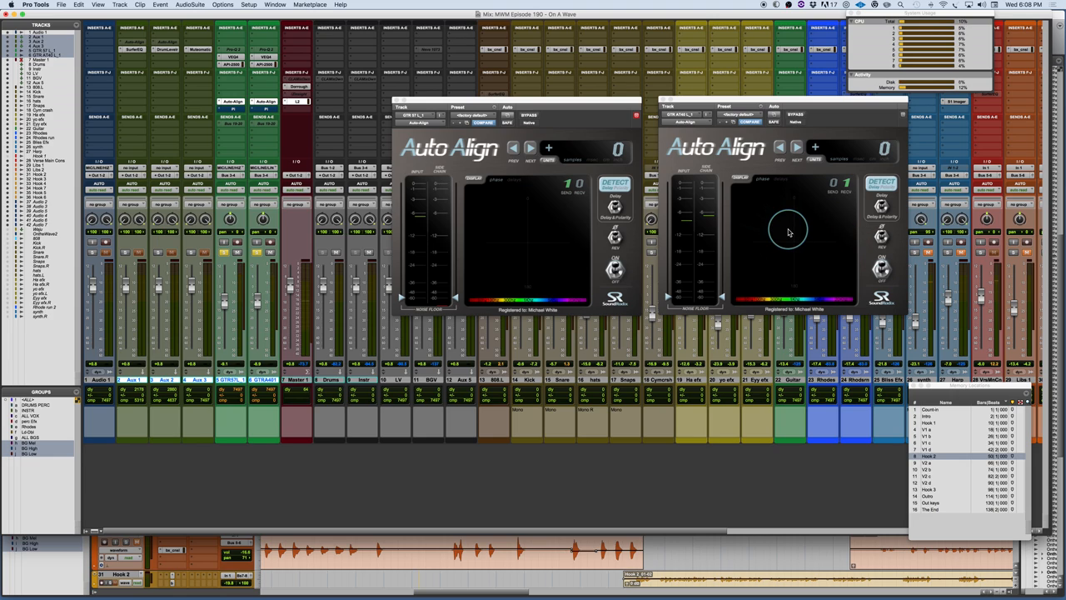
mouse_move(580, 131)
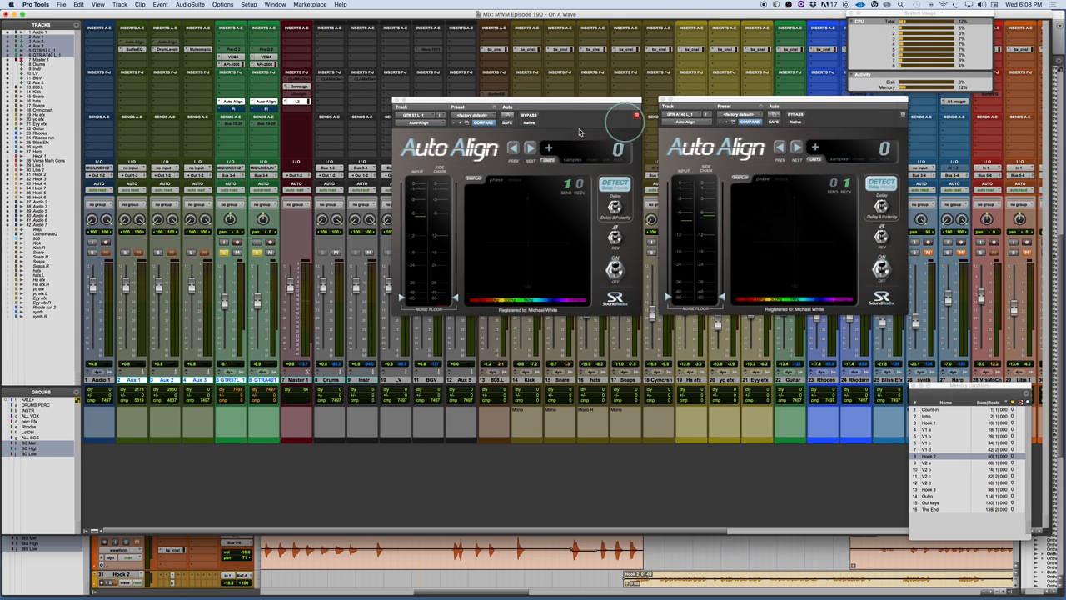
mouse_move(837, 133)
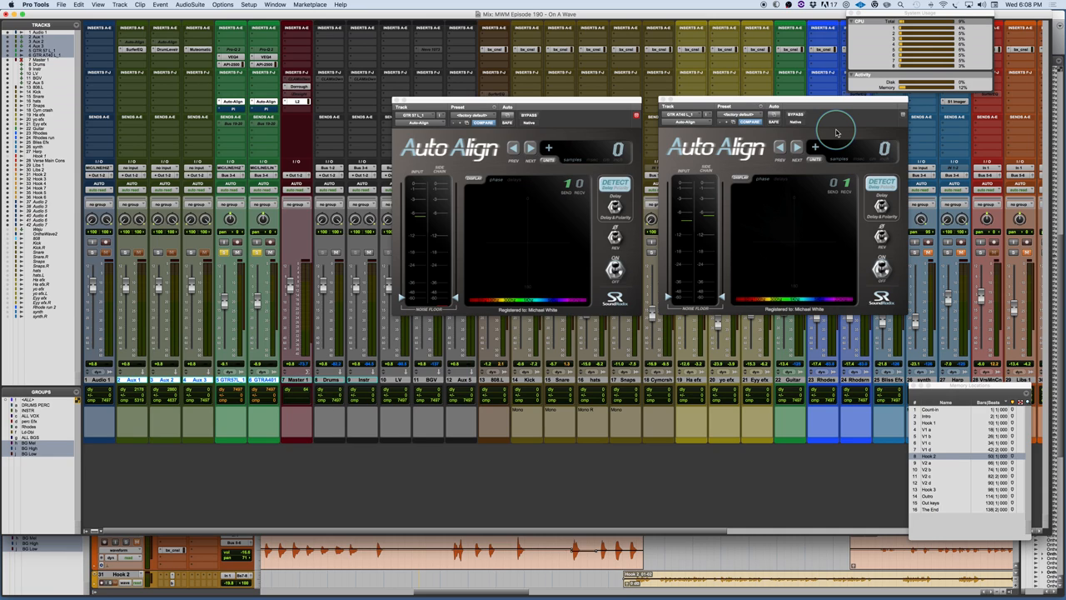
mouse_move(766, 280)
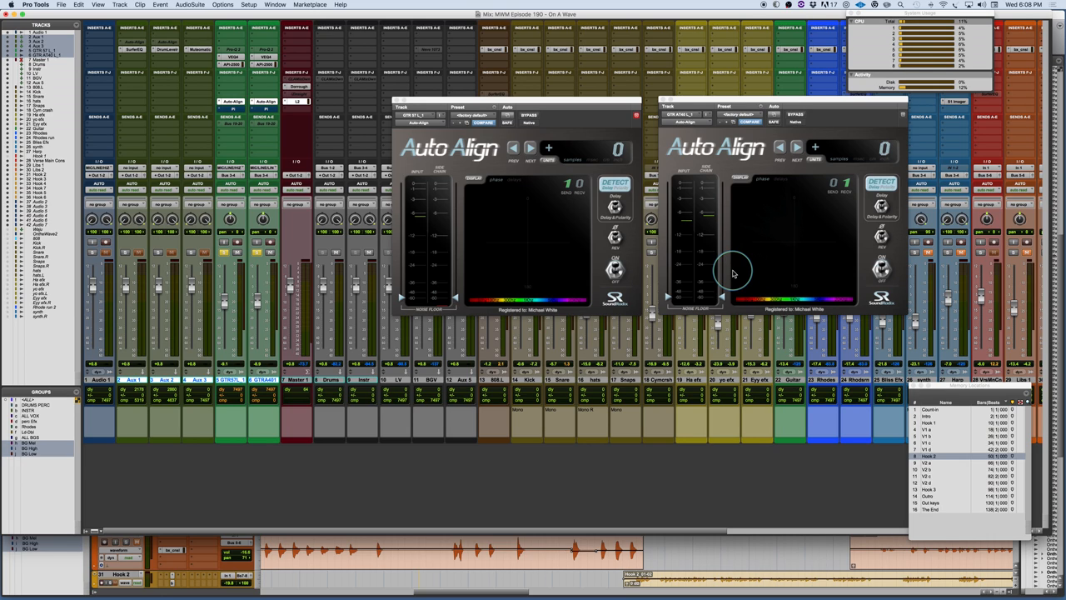
mouse_move(849, 266)
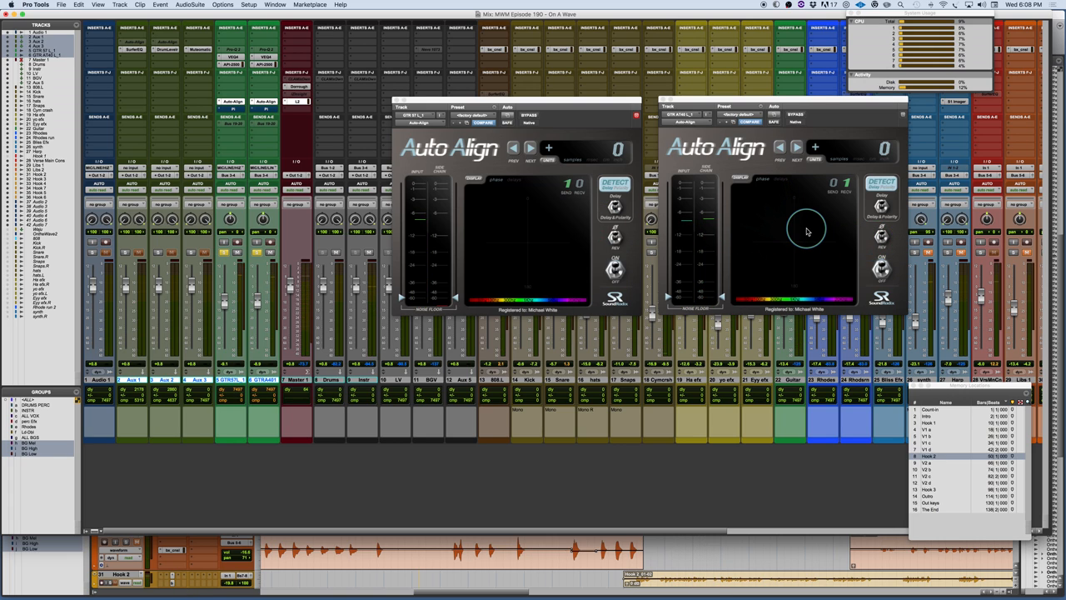
mouse_move(793, 160)
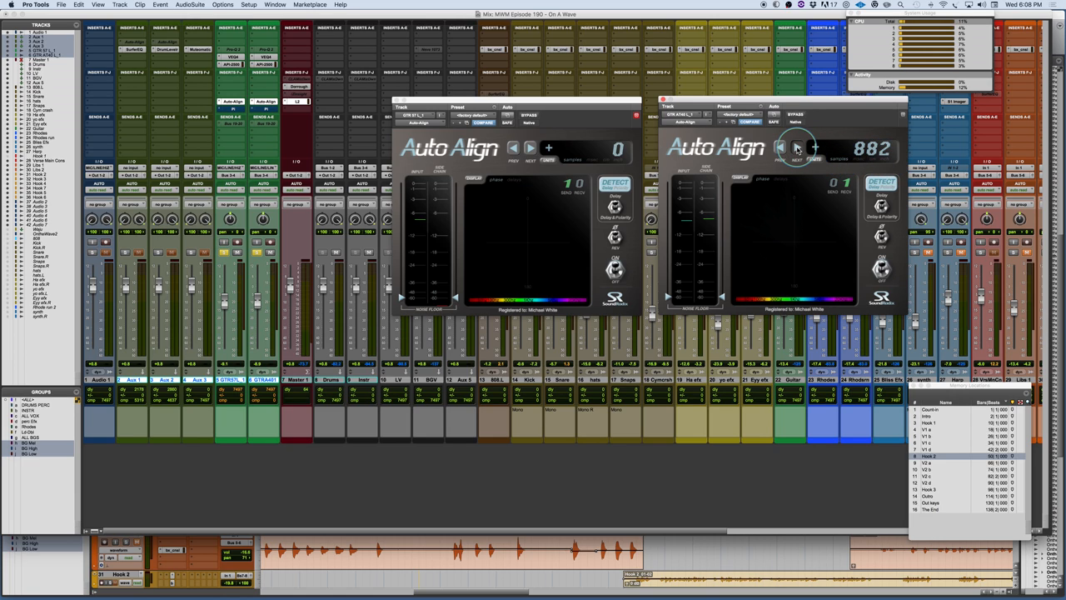
Step: Step the second Auto Align instance's delay readout off 0
click(783, 148)
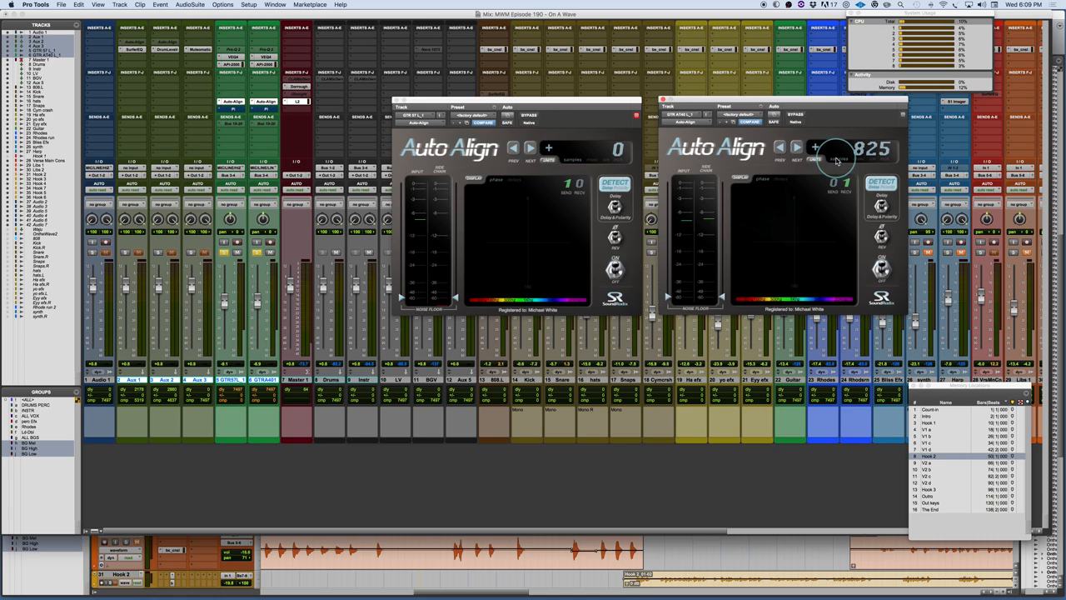
Step: Adjust the second Auto Align instance's delay value to 18.07
drag(837, 160, 824, 167)
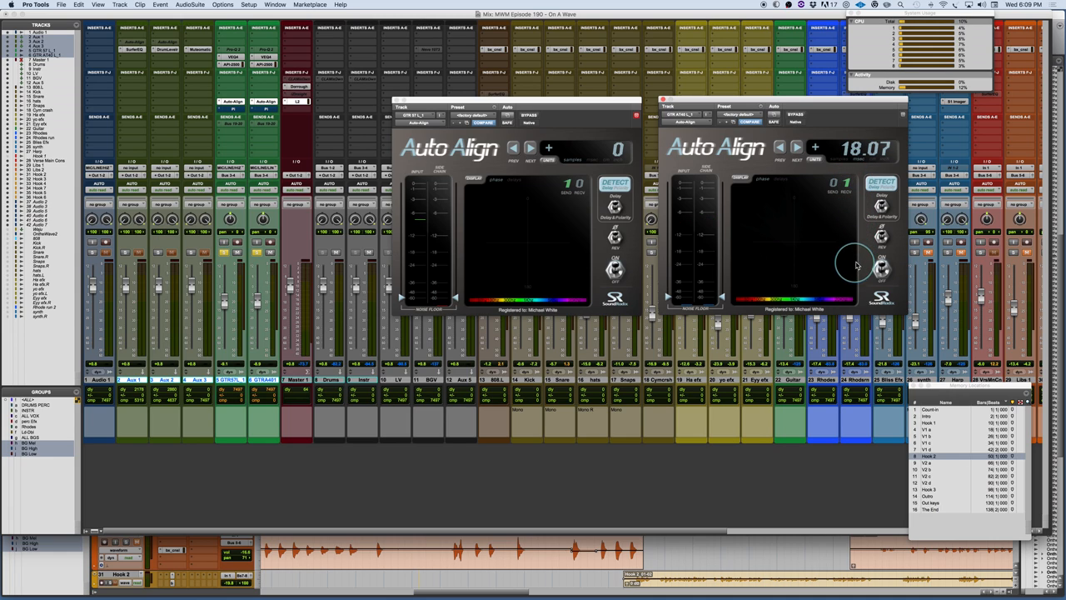
click(815, 146)
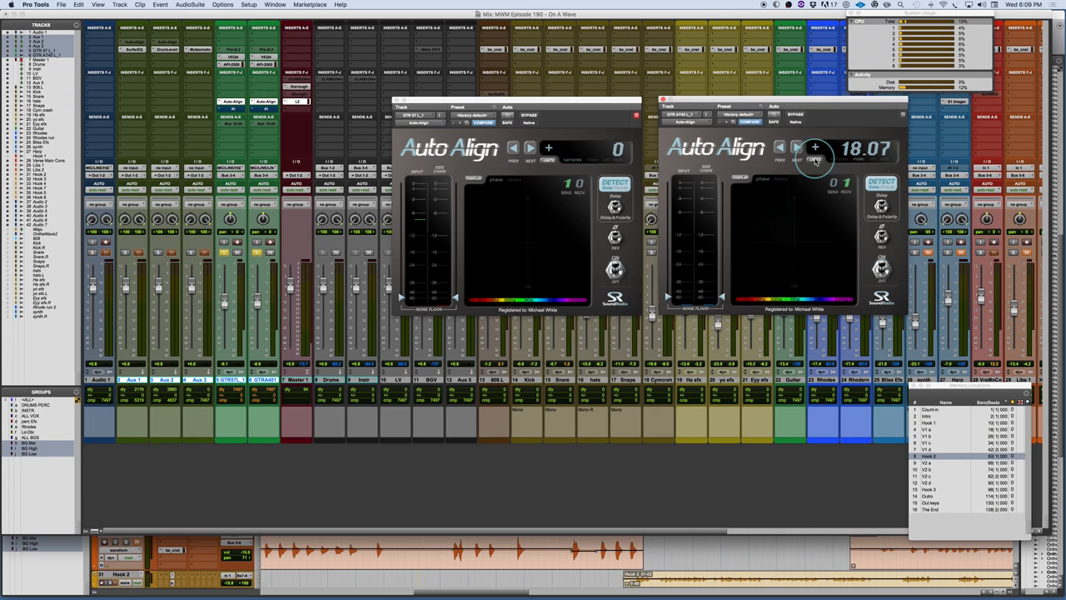
click(796, 147)
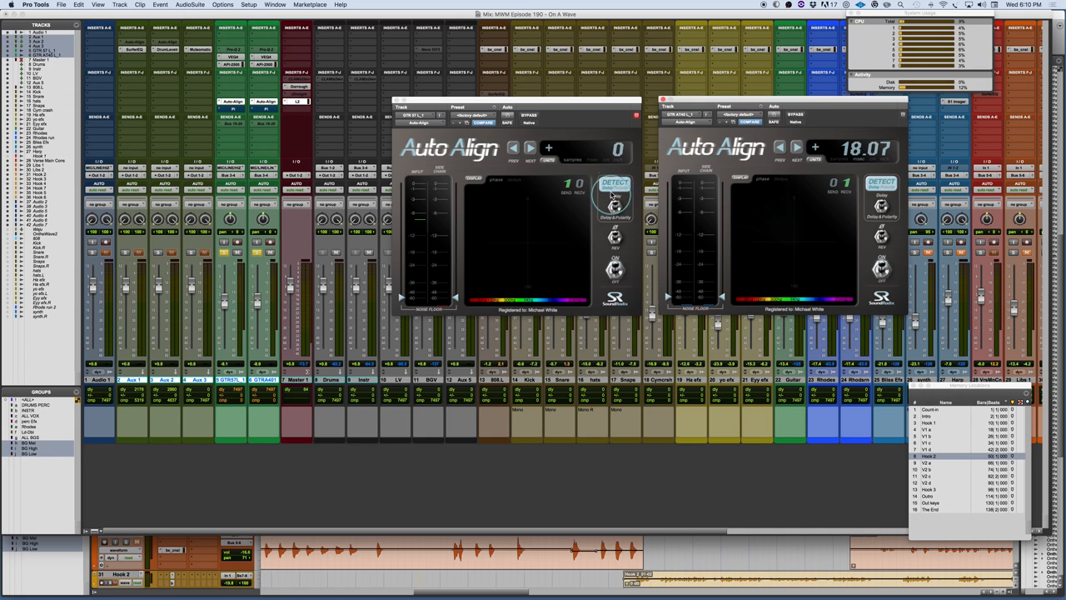
Step: Run Auto Align's Detect during playback so the microphone delay settles at 18.05
click(614, 182)
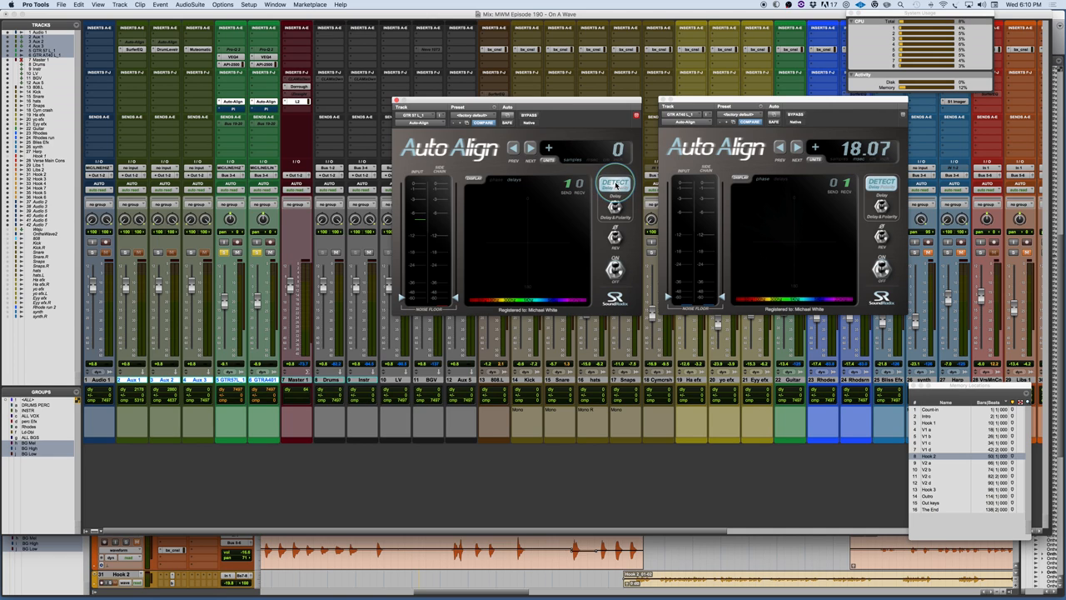
click(616, 183)
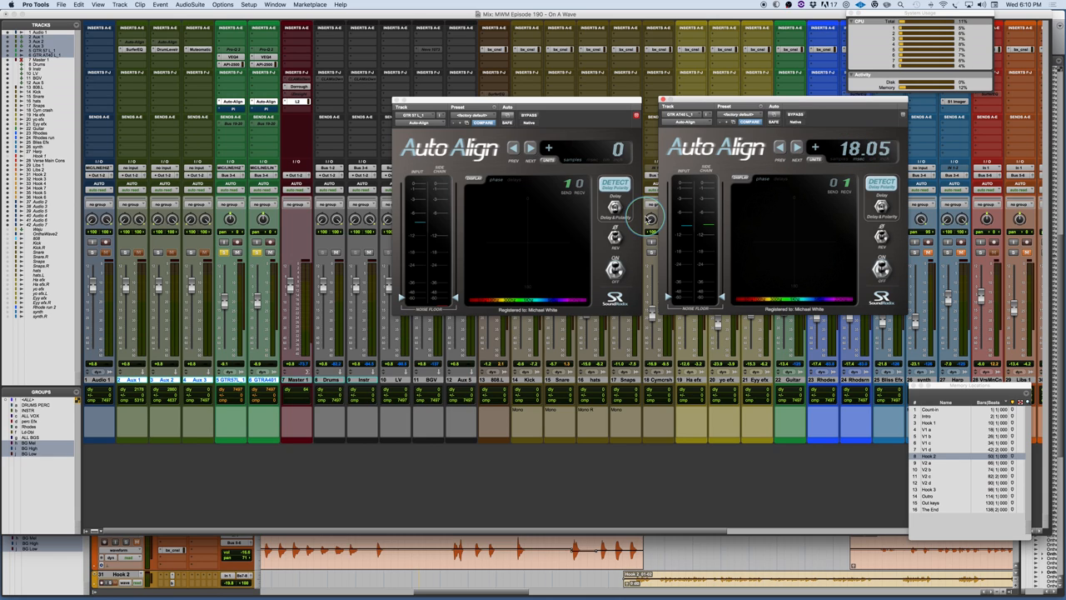
mouse_move(873, 240)
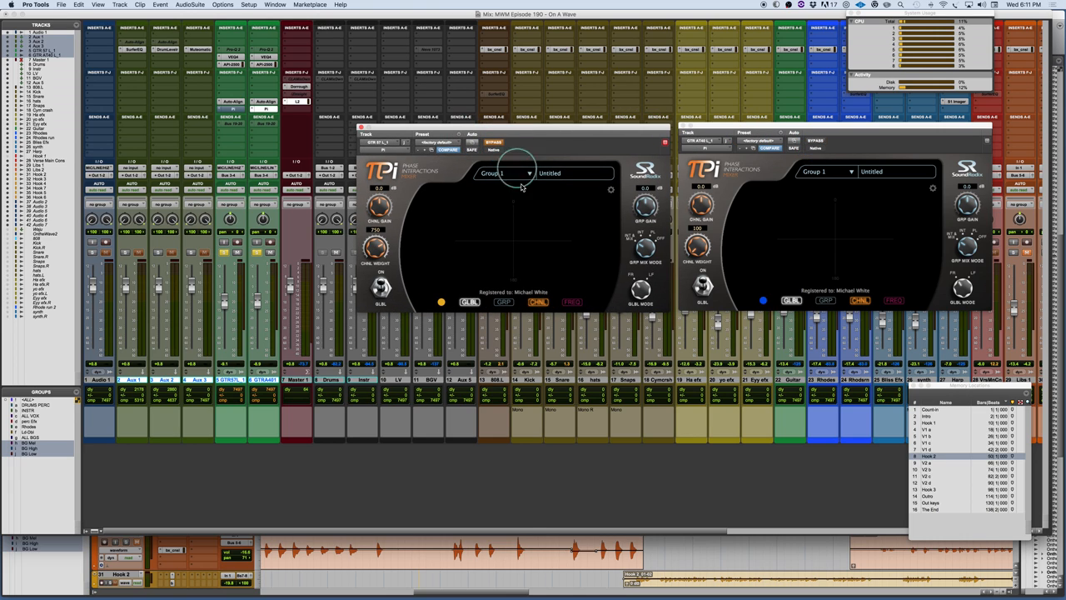
click(503, 174)
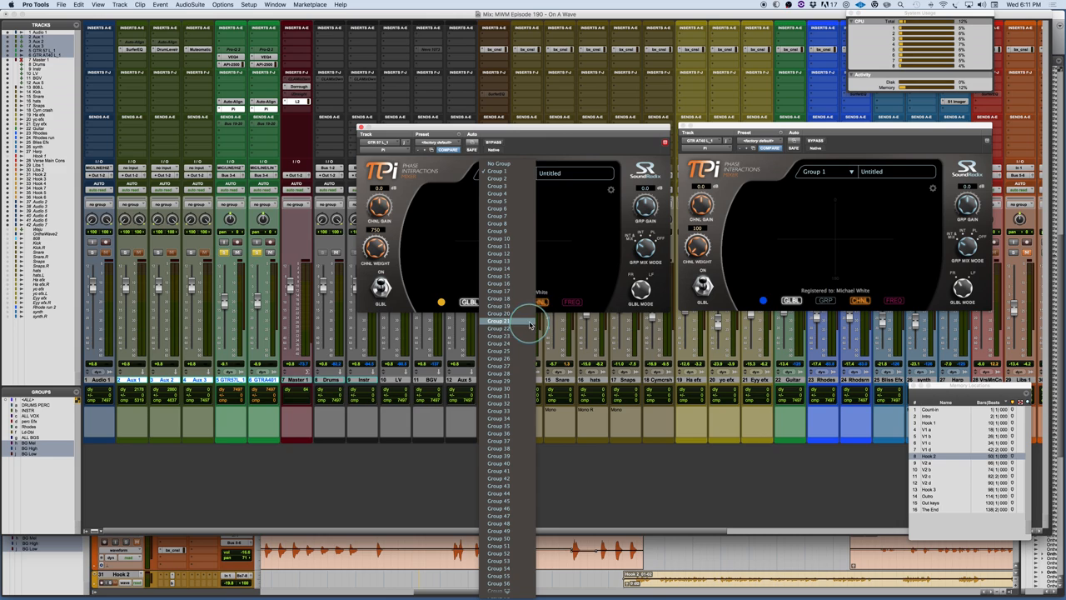
mouse_move(558, 135)
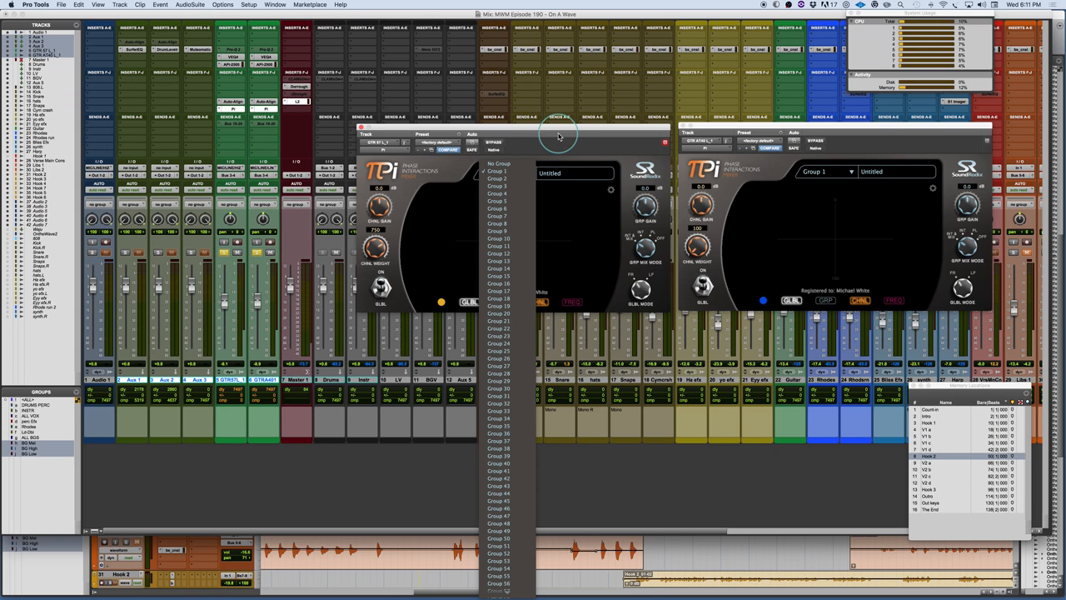
mouse_move(548, 146)
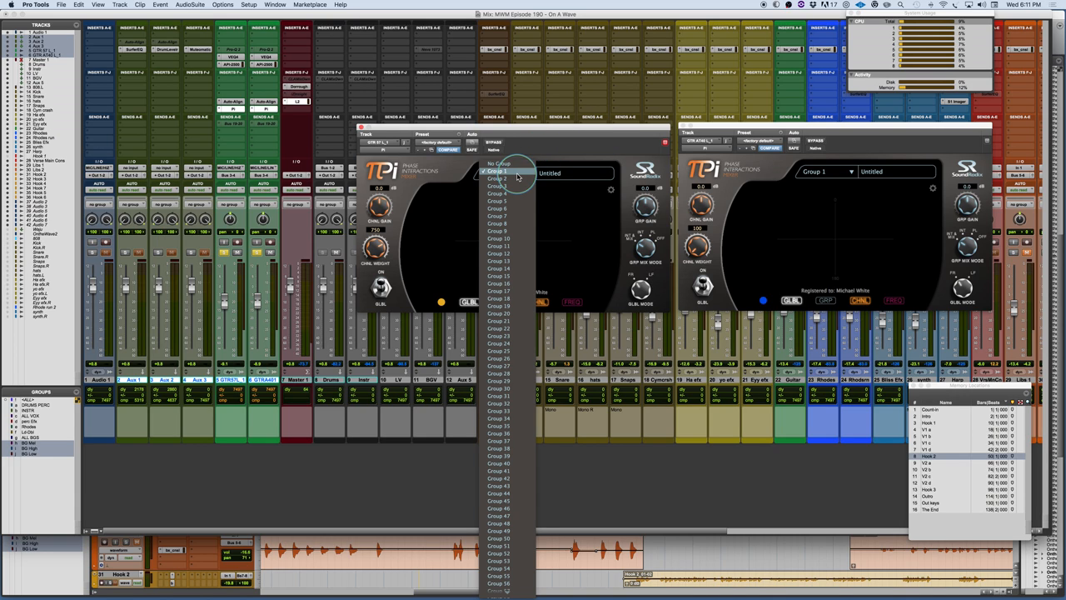
click(496, 169)
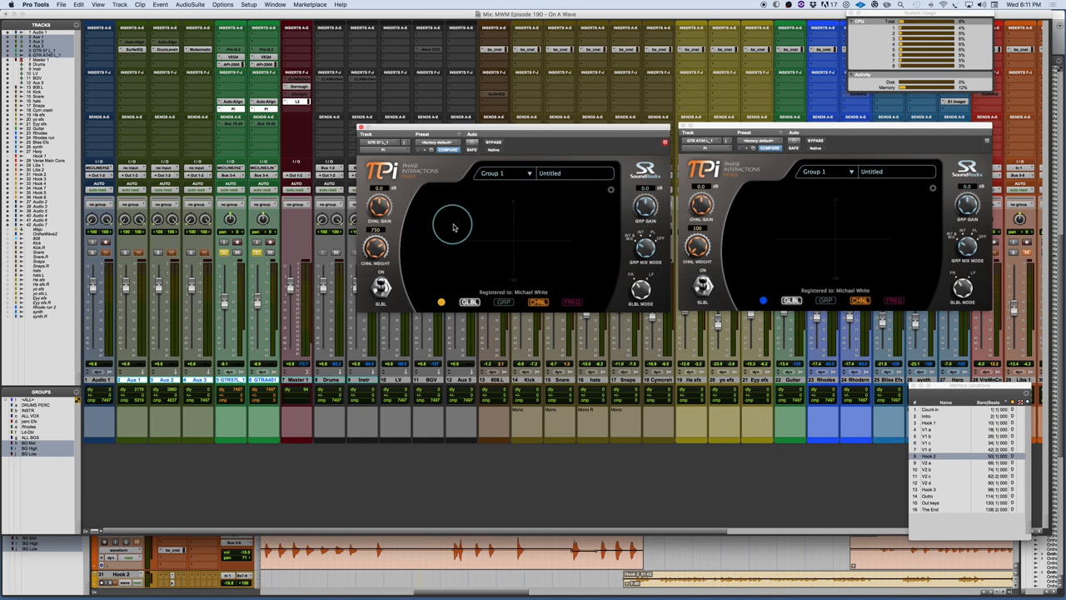
mouse_move(783, 226)
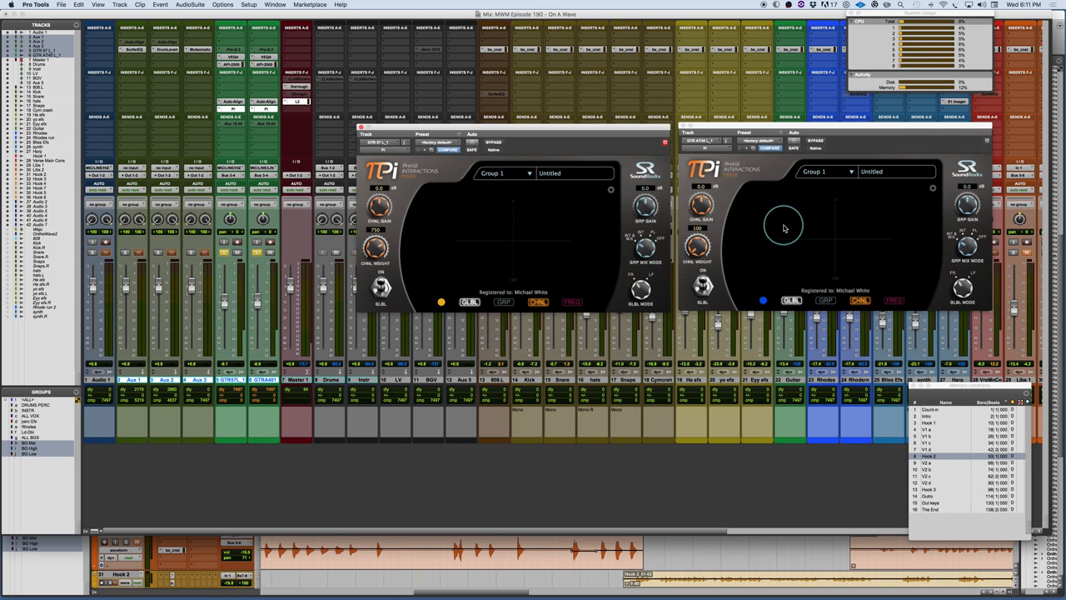
mouse_move(513, 304)
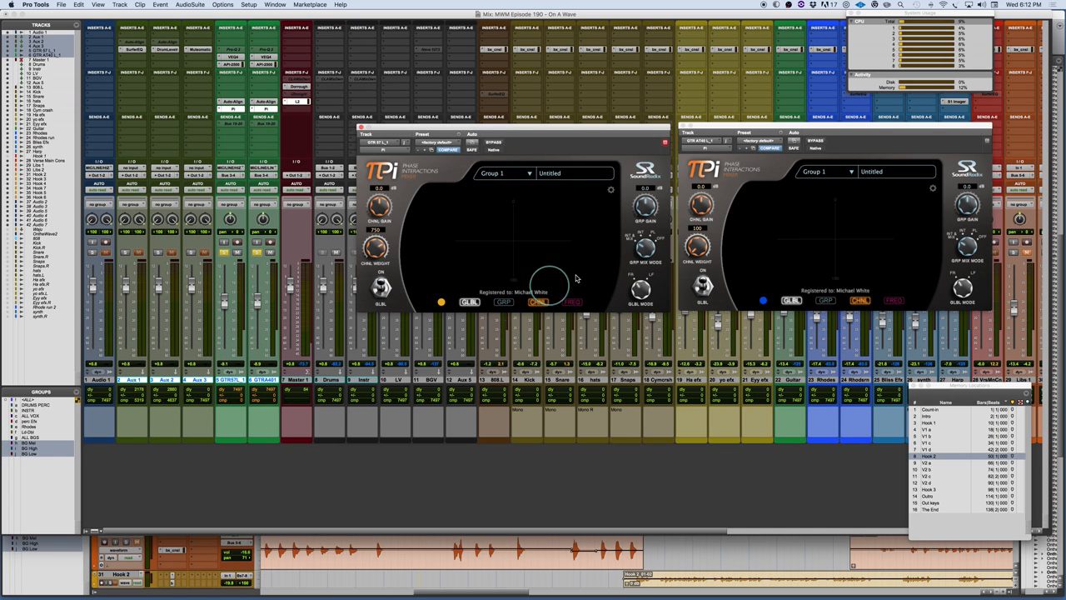
mouse_move(536, 192)
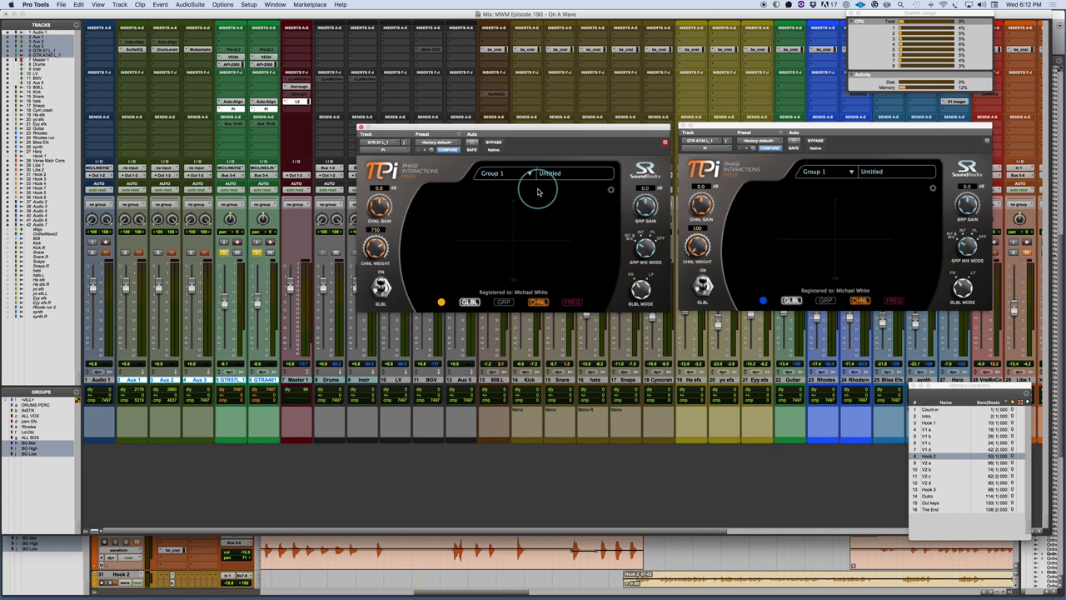
mouse_move(370, 250)
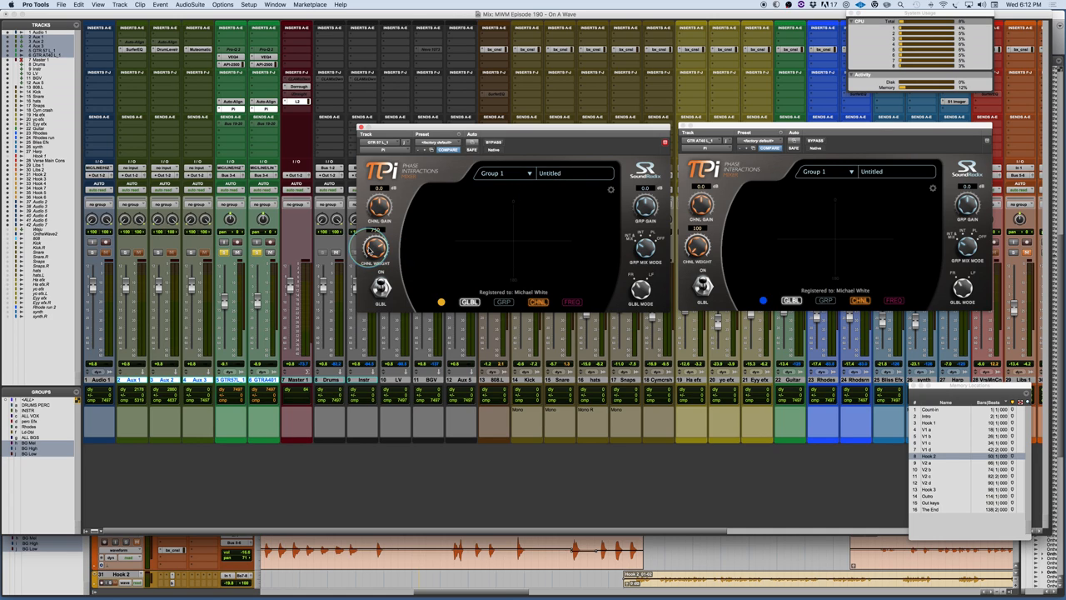
drag(373, 246, 374, 241)
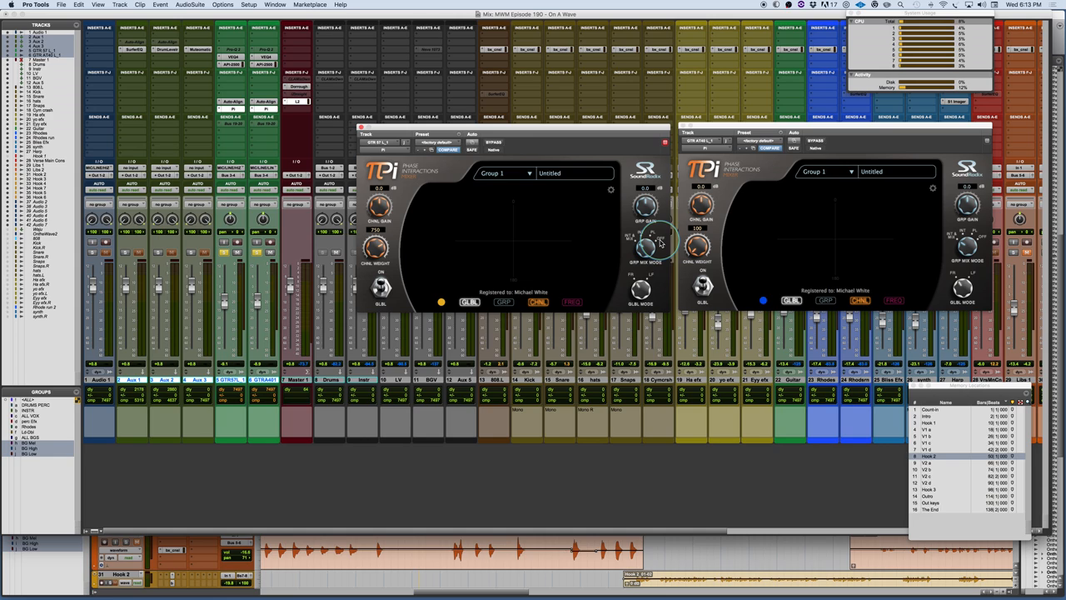
Step: Compare the first Pi instance's modes and leave the alternate (pink) mode engaged
click(572, 301)
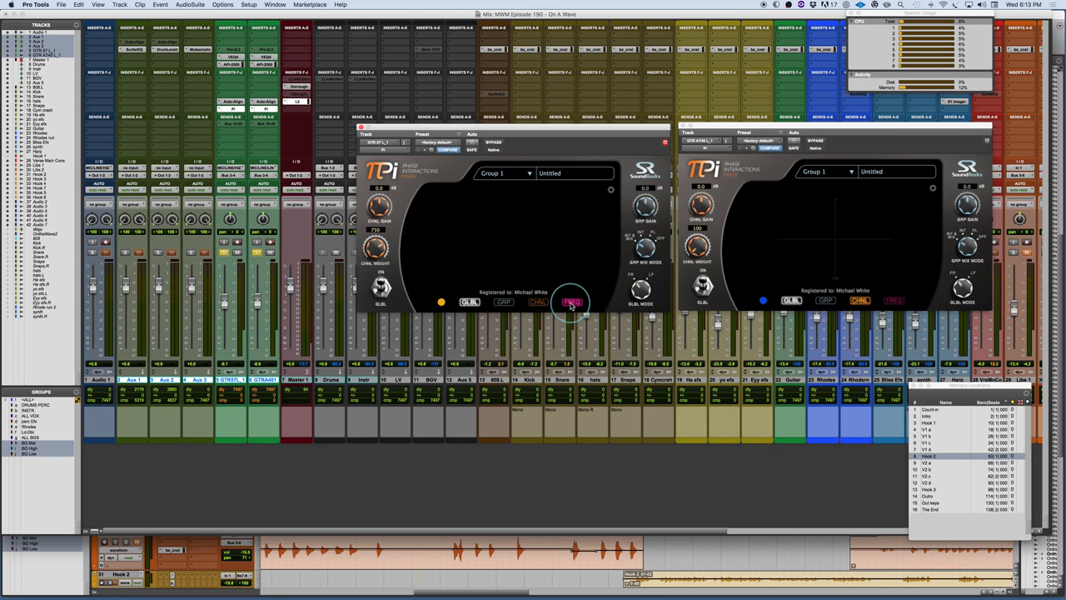
click(536, 301)
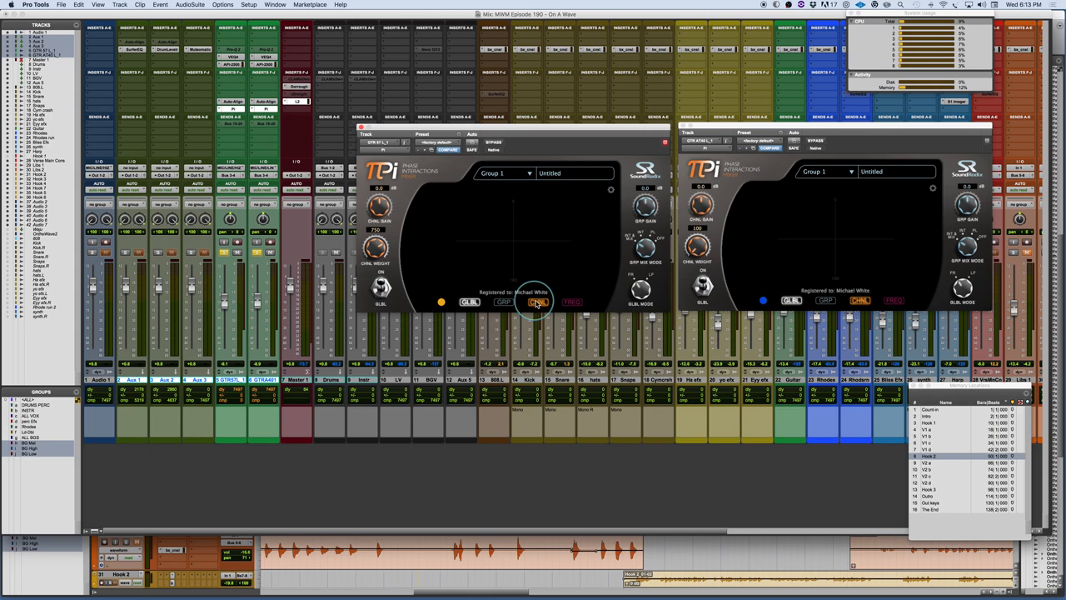
click(573, 302)
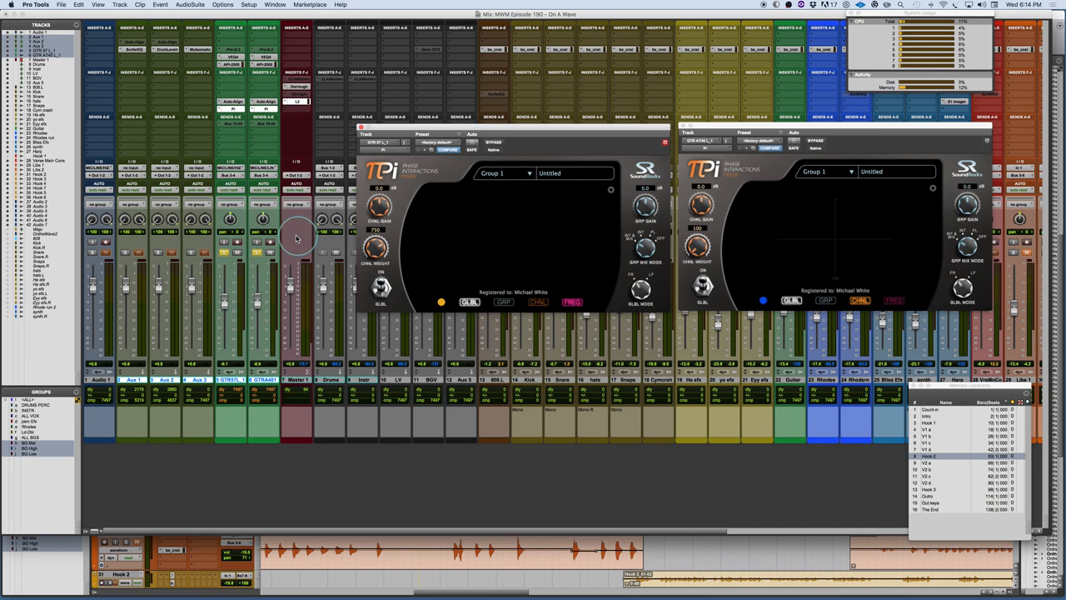
mouse_move(241, 117)
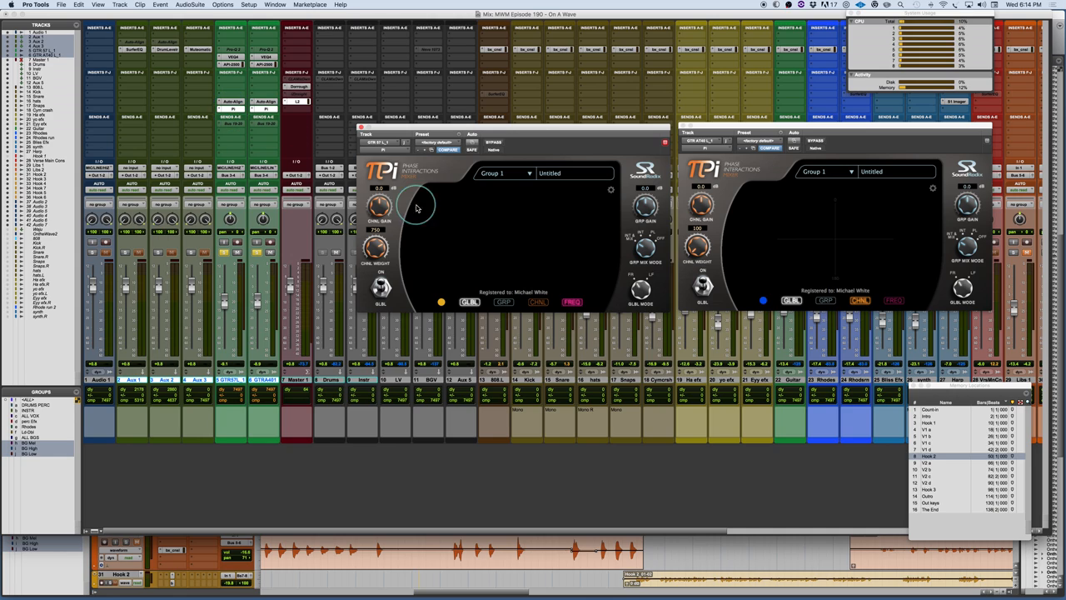
mouse_move(410, 190)
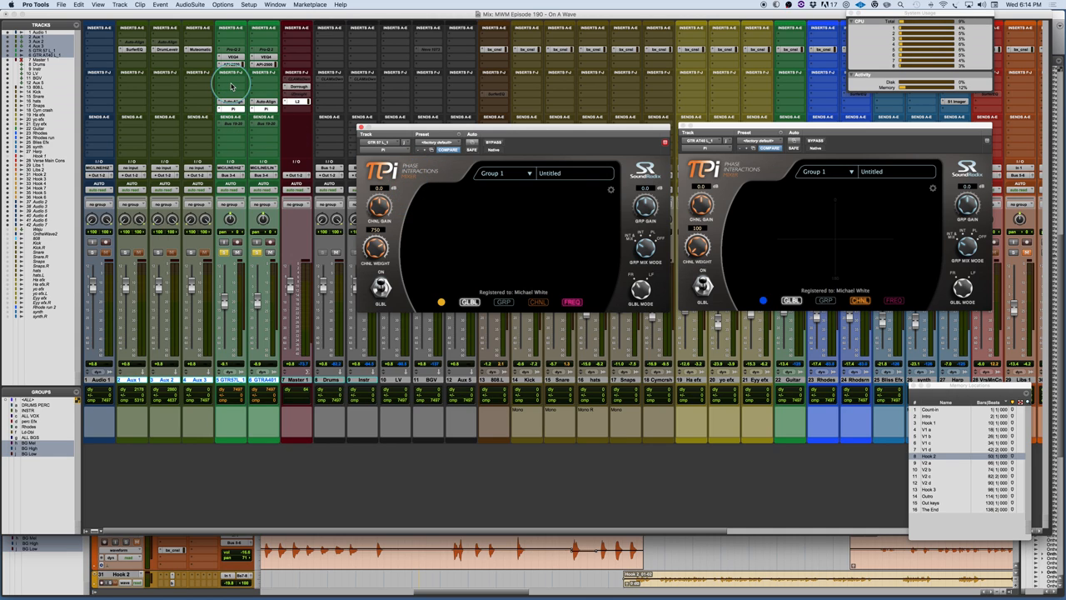
mouse_move(258, 98)
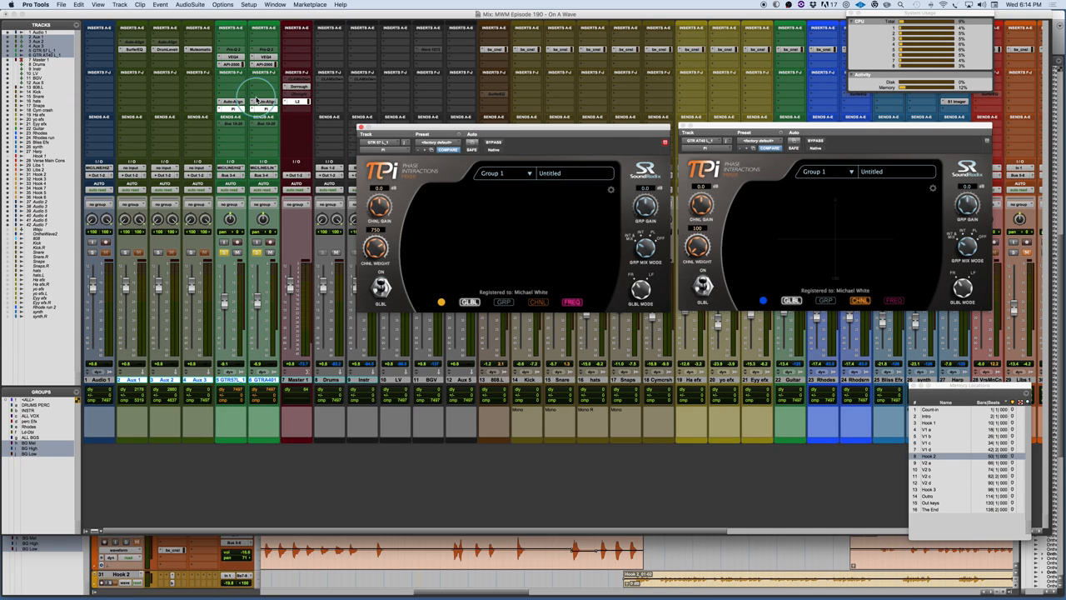